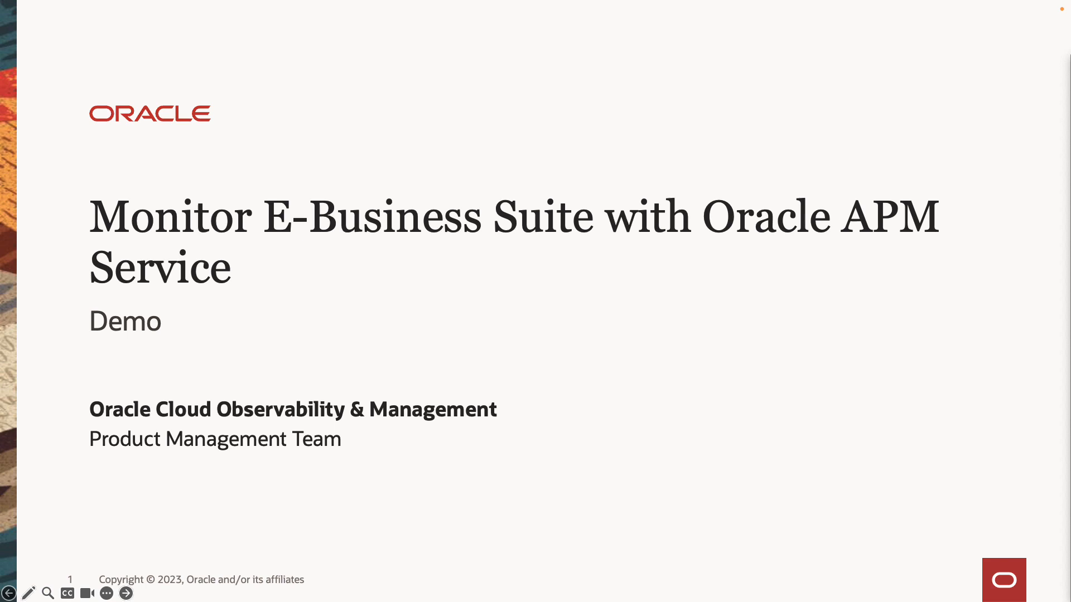
# - Advance the slideshow past the title slide to the Monitor EBS with APM slide
pyautogui.click(125, 593)
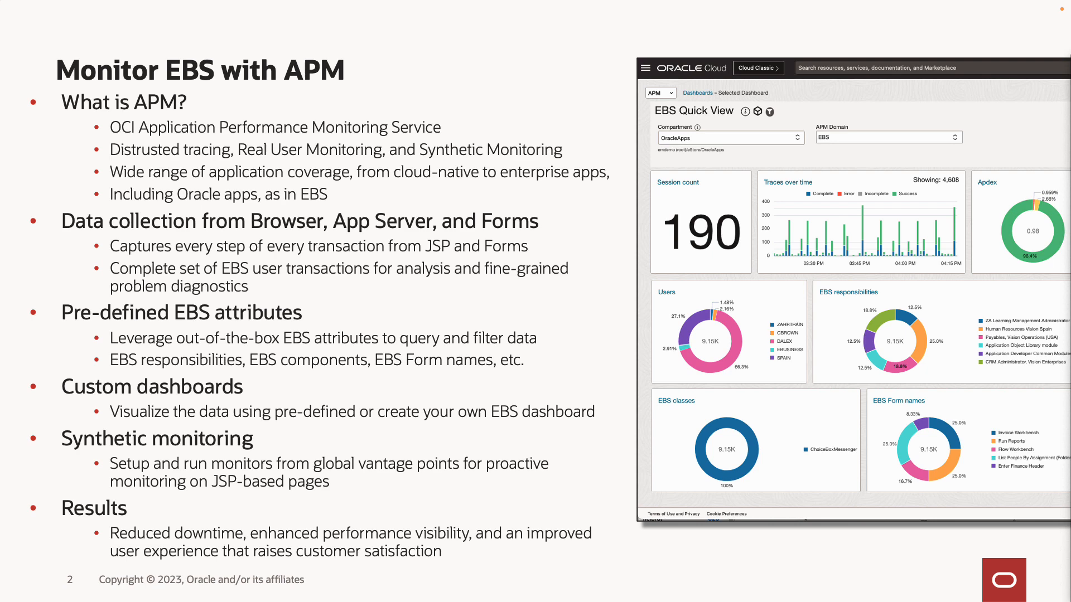
pyautogui.press('right')
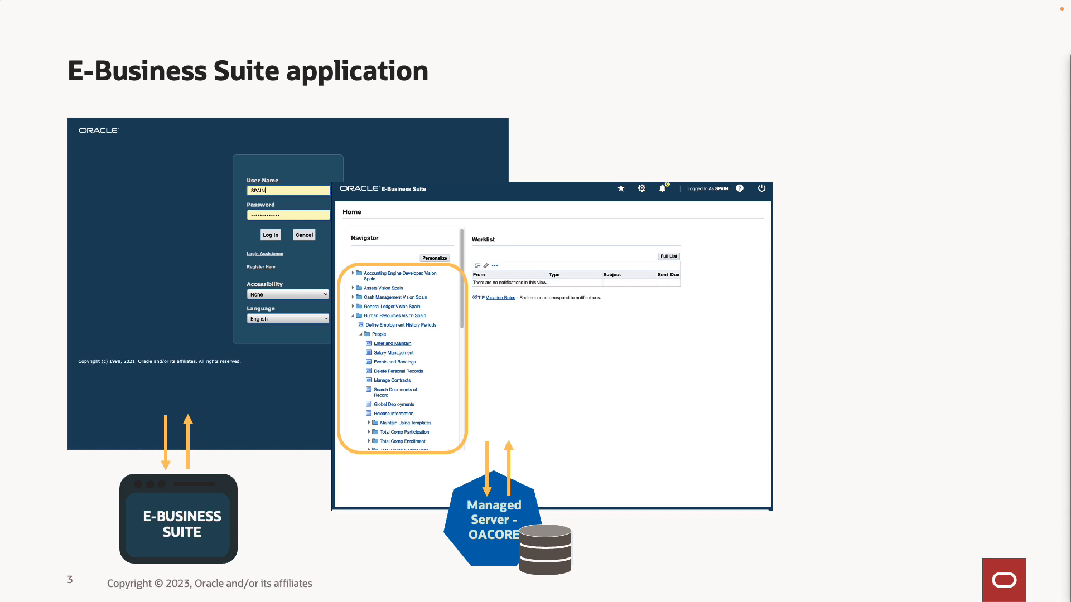
# - Bring up the E-Business Suite application slide with the login page and navigator
pyautogui.click(393, 343)
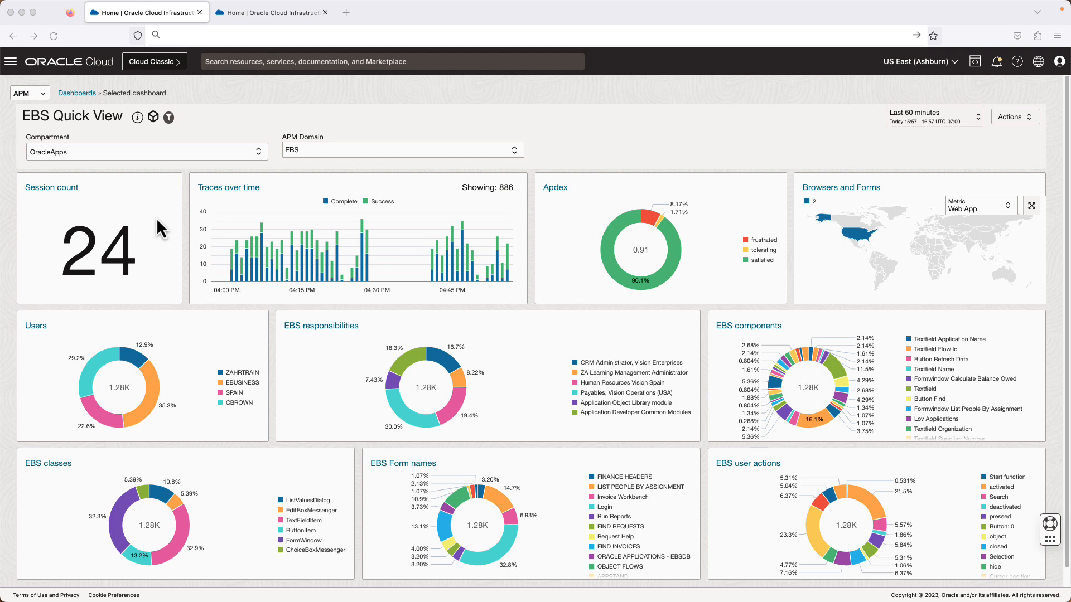
pyautogui.moveTo(312, 220)
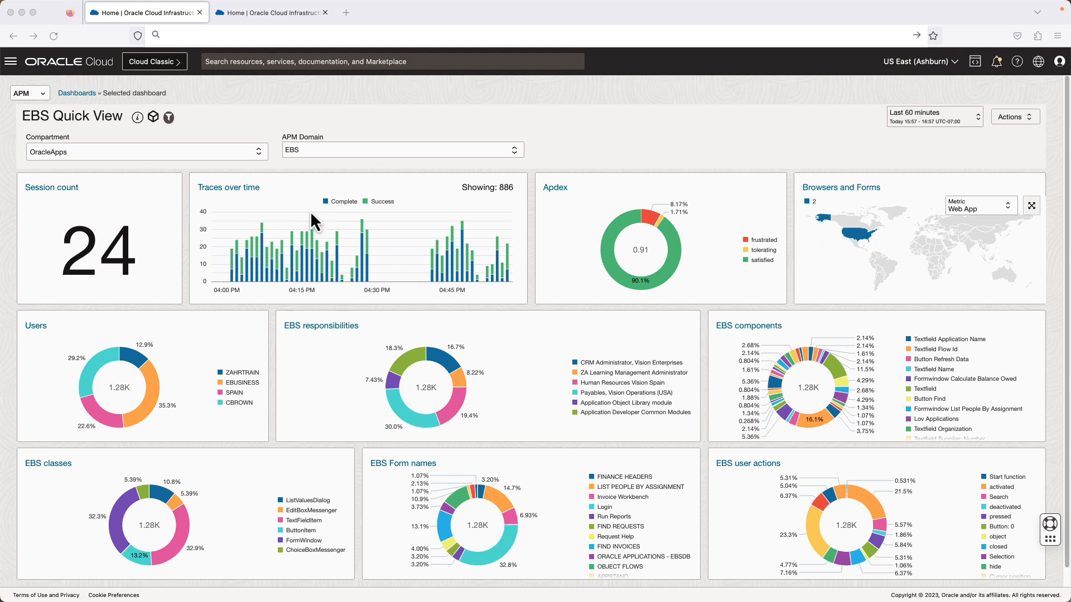
pyautogui.moveTo(630, 225)
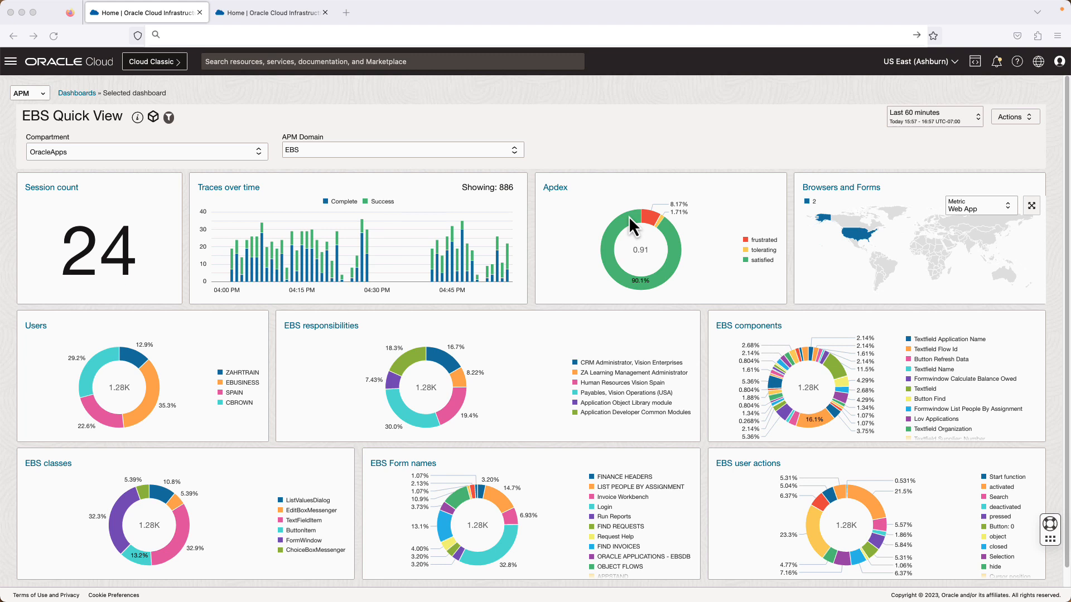
pyautogui.moveTo(470, 361)
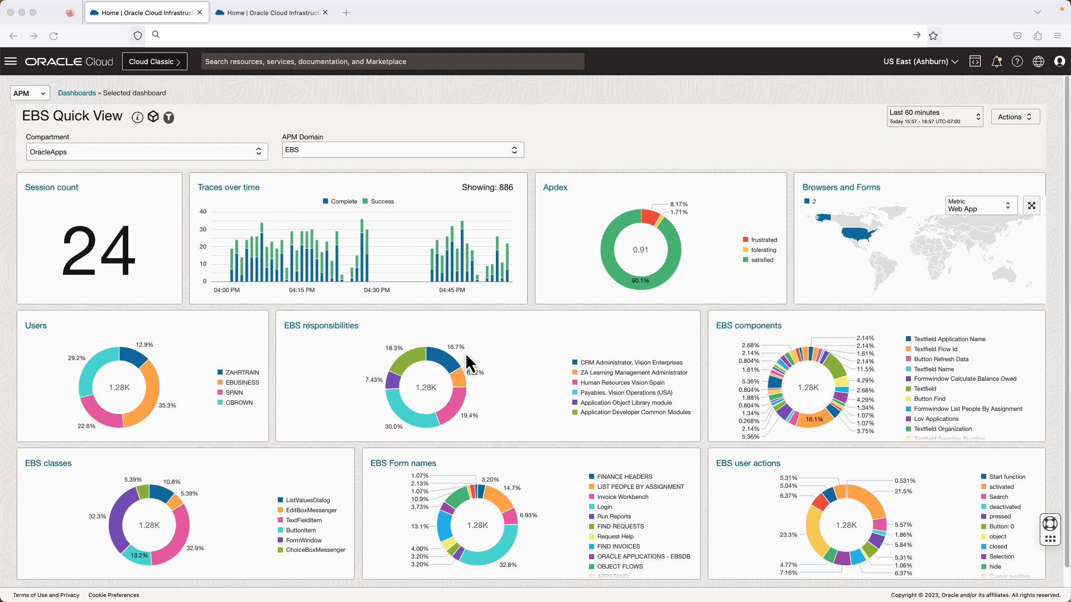
# - Switch from EBS Quick View to the EBS Sessions and Users dashboard tab
pyautogui.click(271, 12)
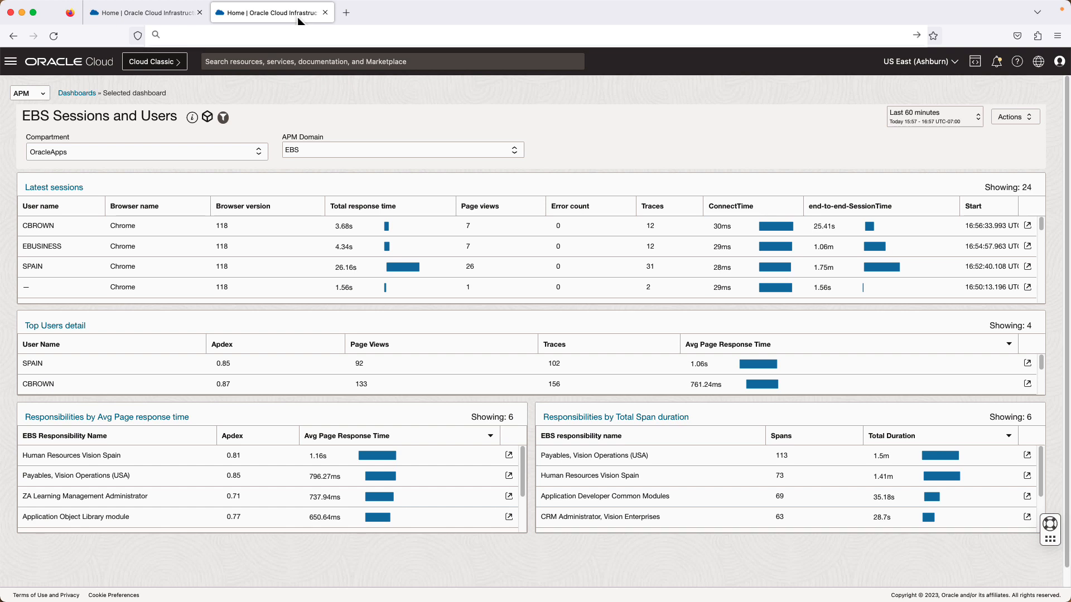
pyautogui.moveTo(66, 244)
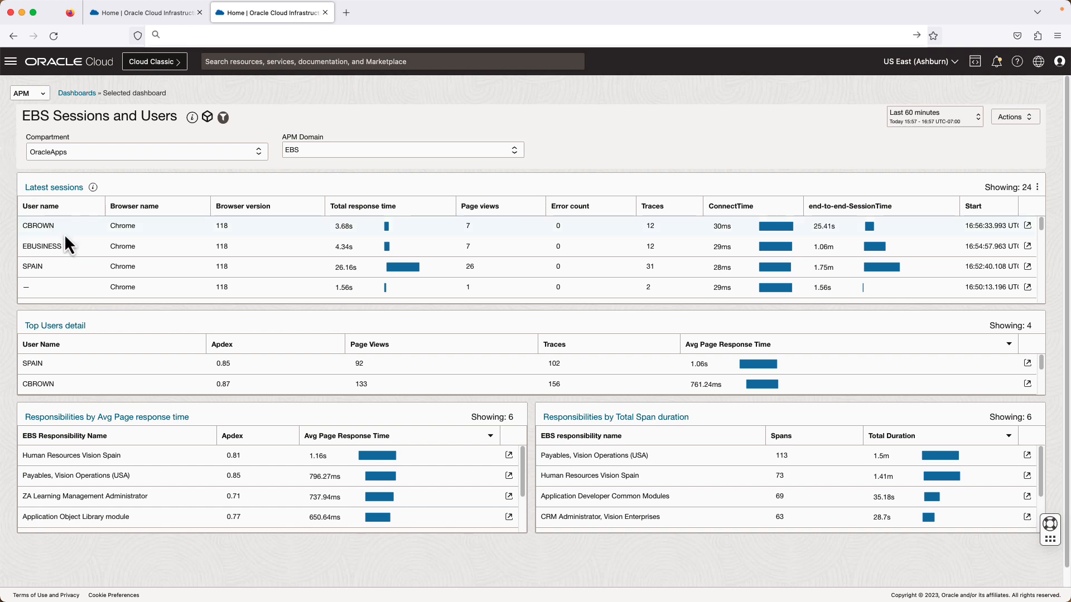
pyautogui.moveTo(156, 240)
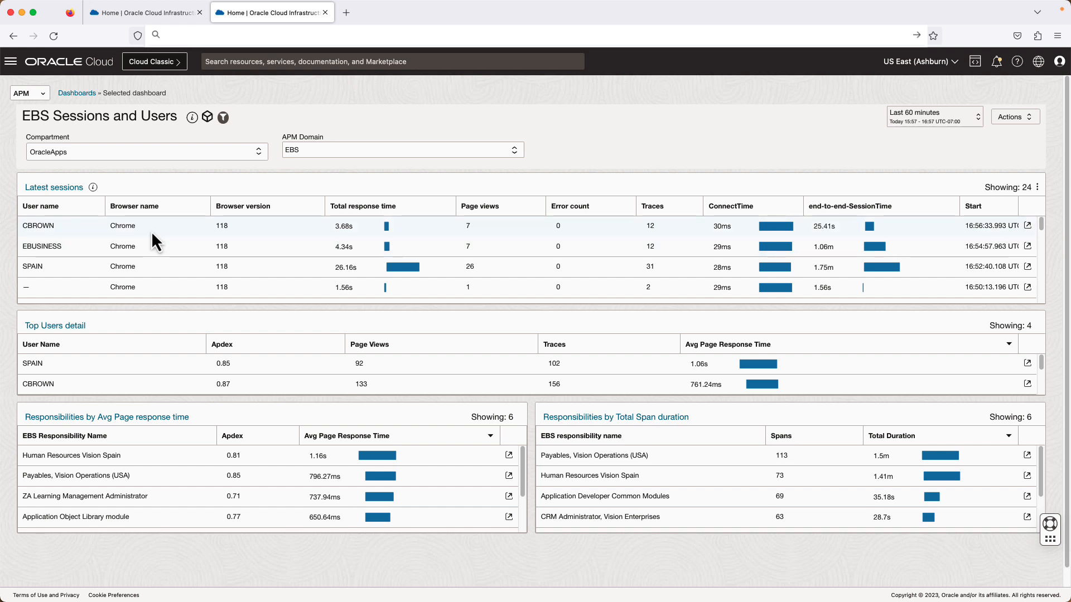
pyautogui.moveTo(252, 239)
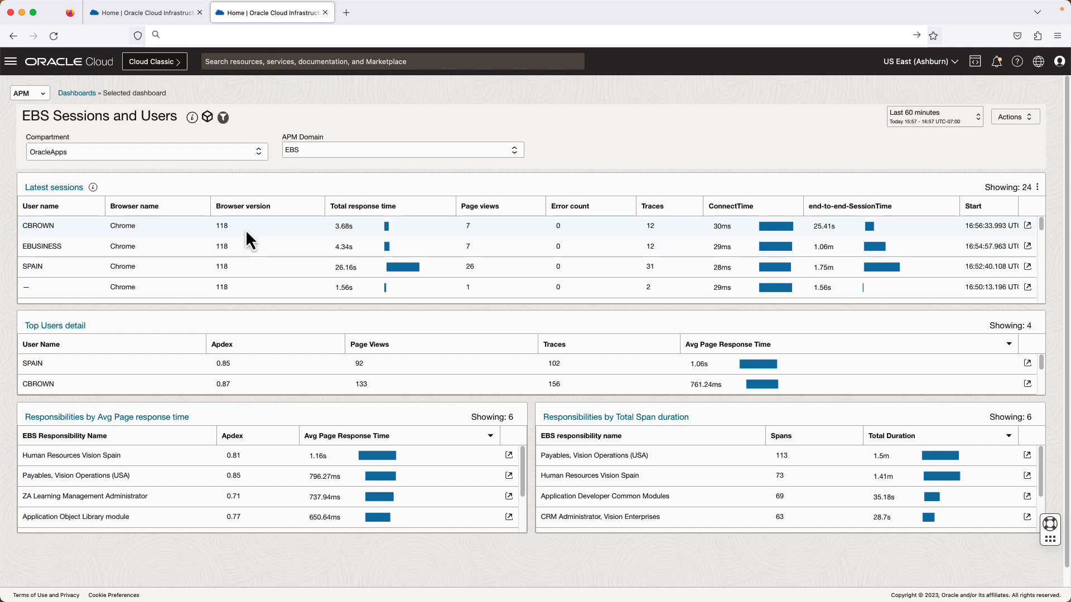
pyautogui.moveTo(444, 229)
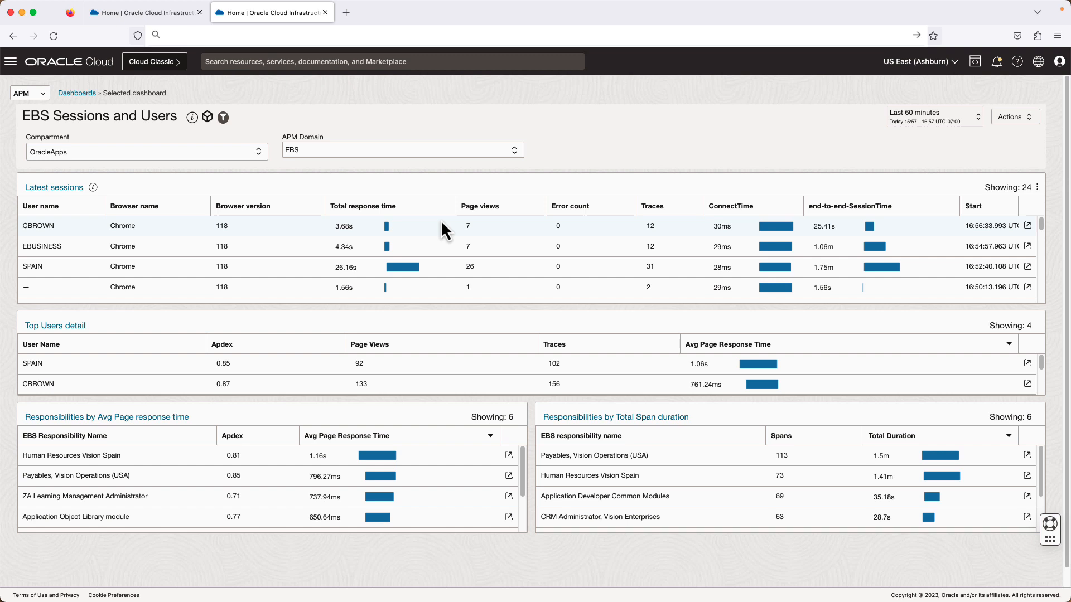
pyautogui.moveTo(796, 231)
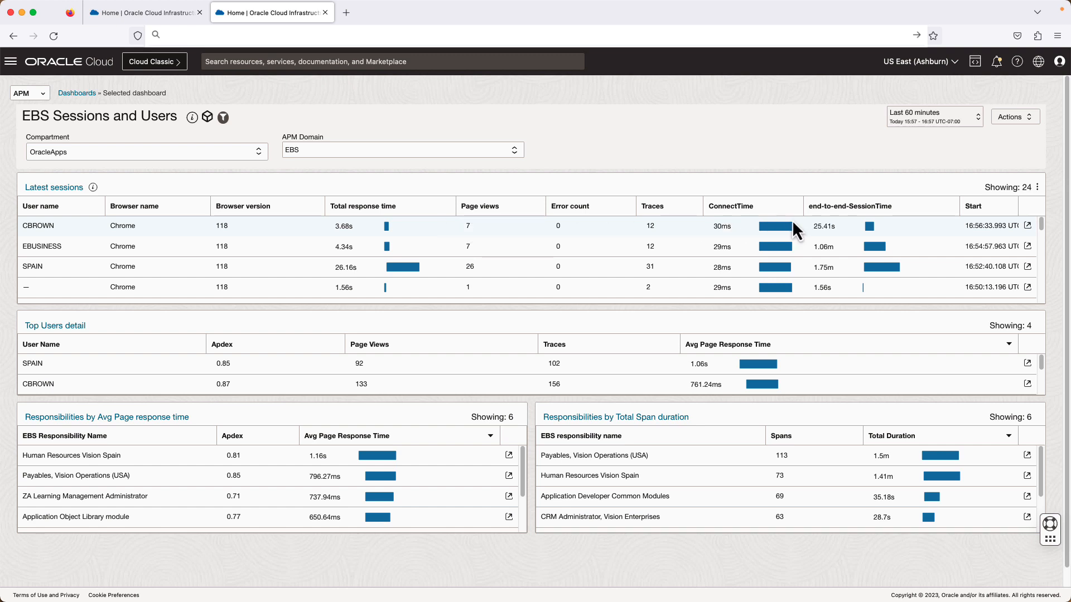
pyautogui.moveTo(854, 232)
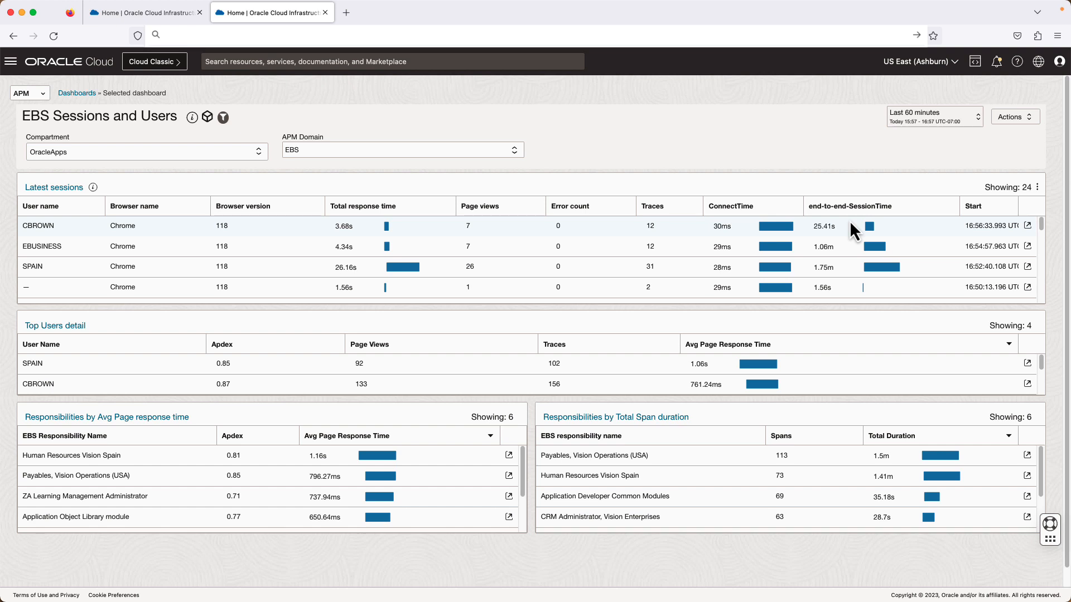
pyautogui.moveTo(813, 347)
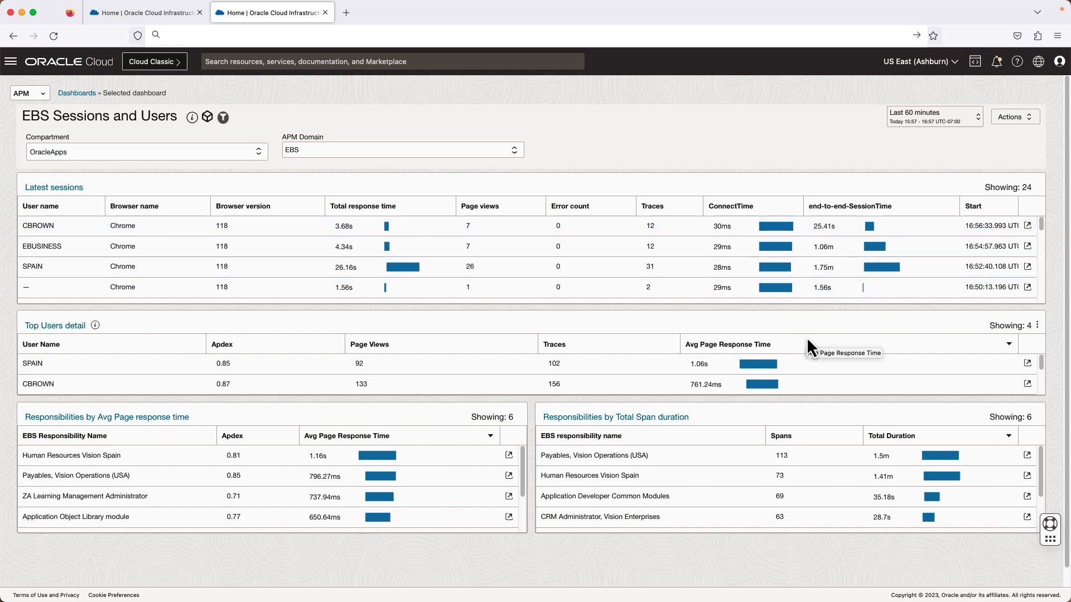
pyautogui.moveTo(812, 338)
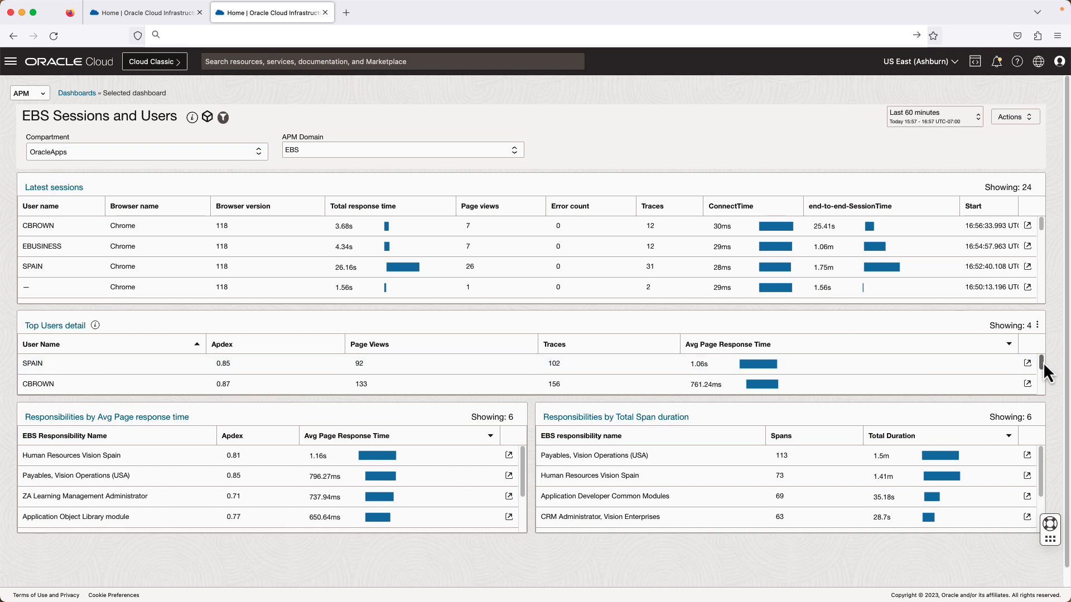
# - Scroll the Top Users table to reveal ZAHRTRAIN and EBUSINESS
pyautogui.scroll(-3)
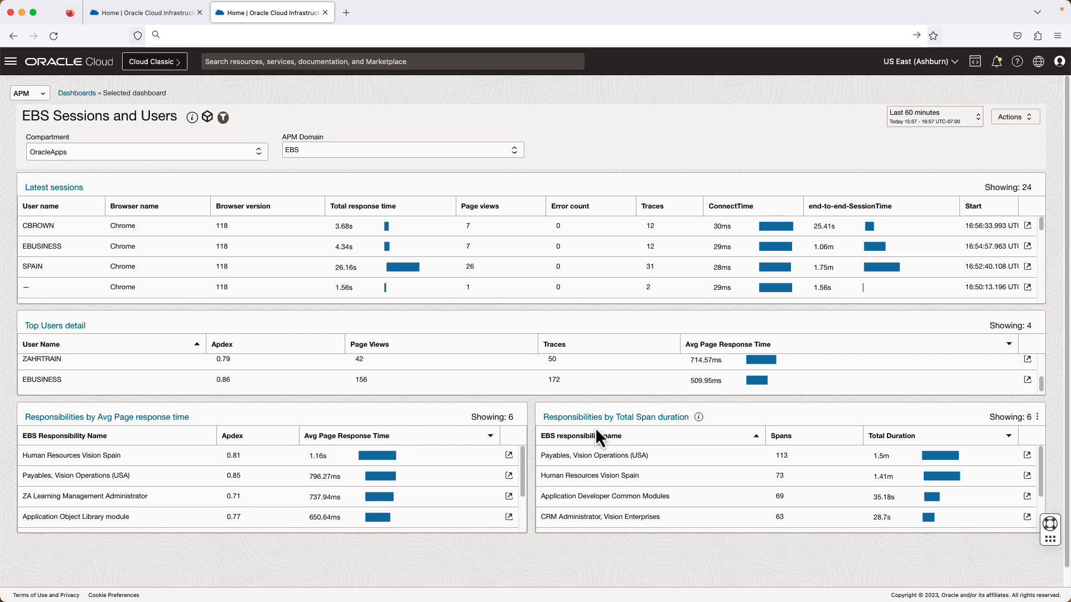
pyautogui.moveTo(676, 441)
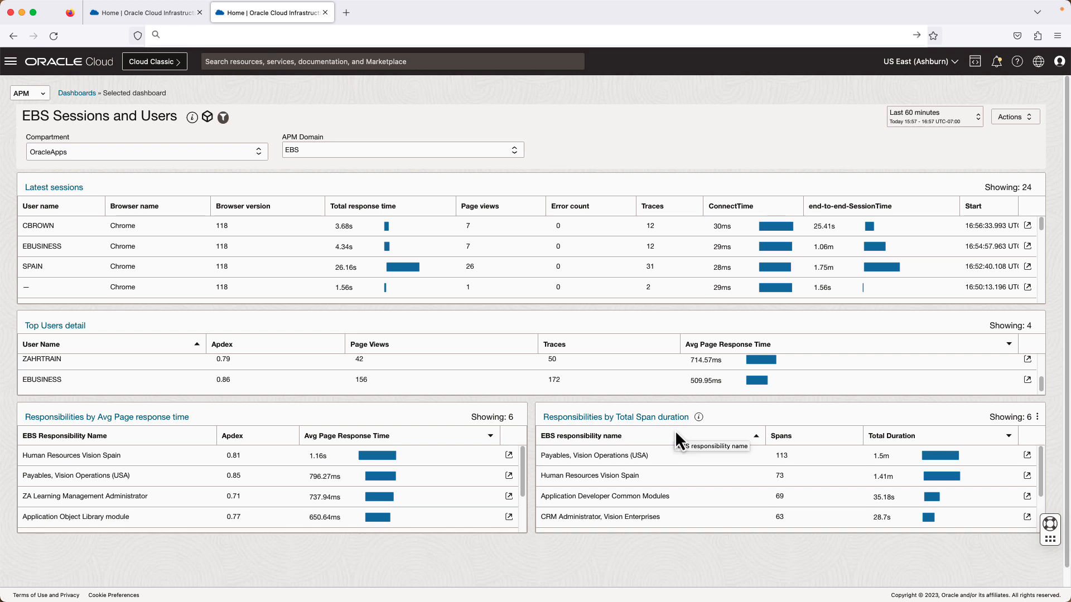
pyautogui.moveTo(669, 409)
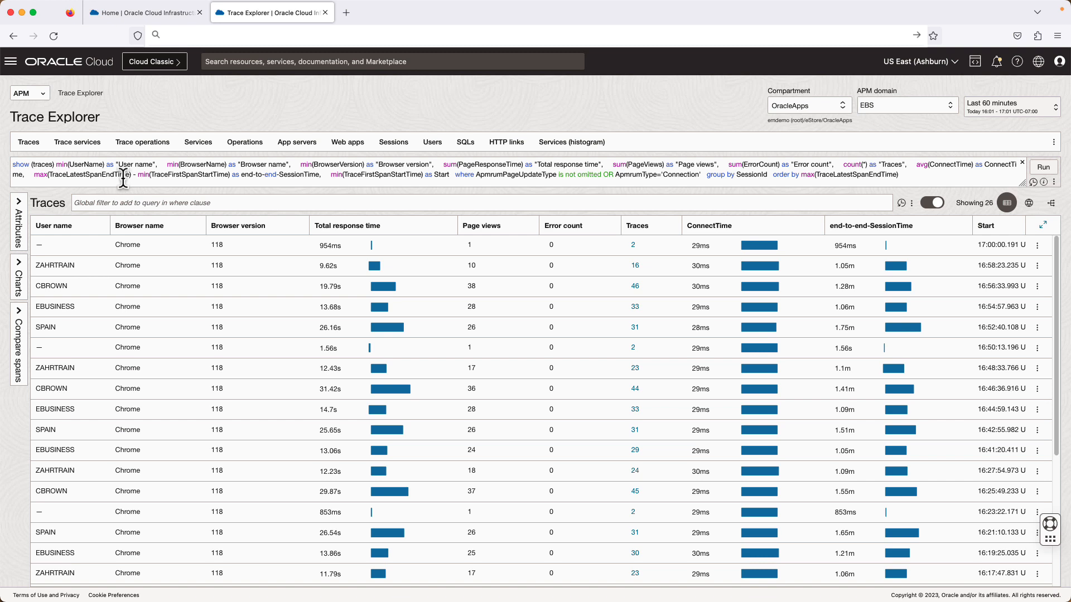
pyautogui.moveTo(98, 267)
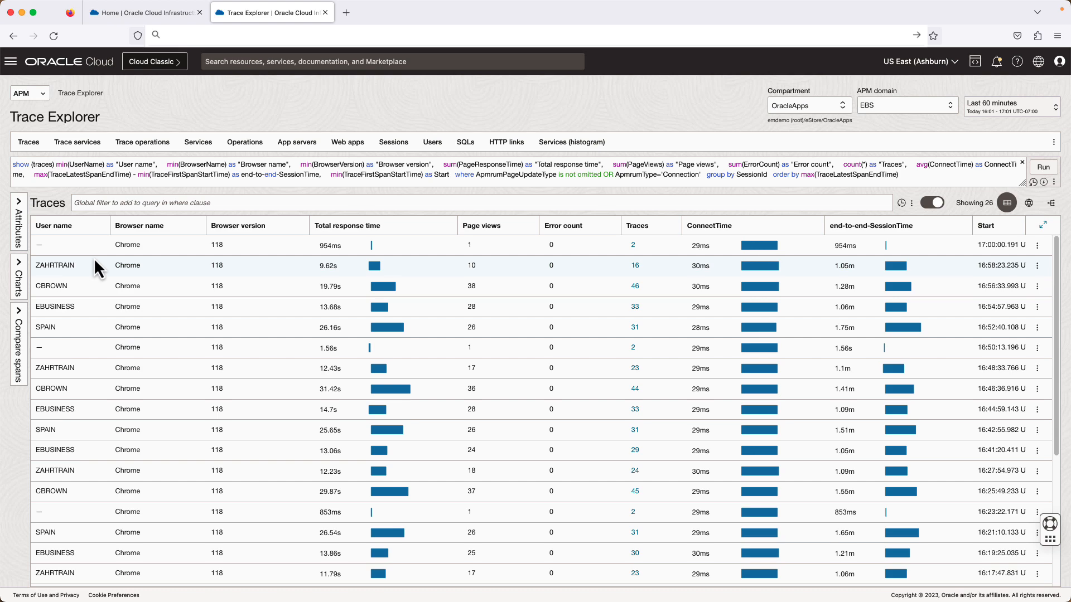
pyautogui.moveTo(116, 281)
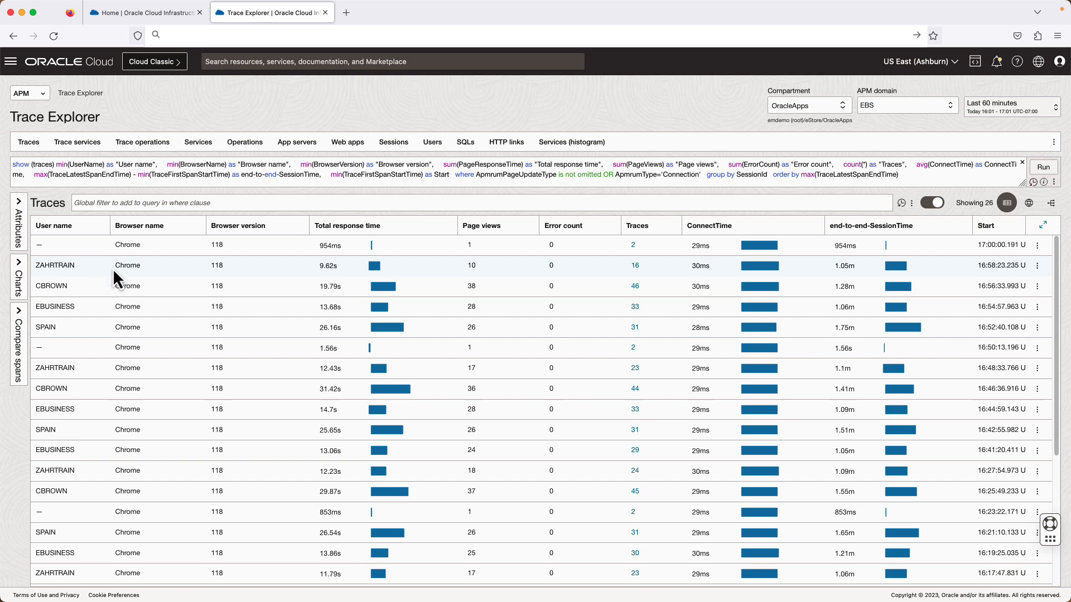
# - Open the traces belonging to one user session from the sessions table
pyautogui.click(635, 265)
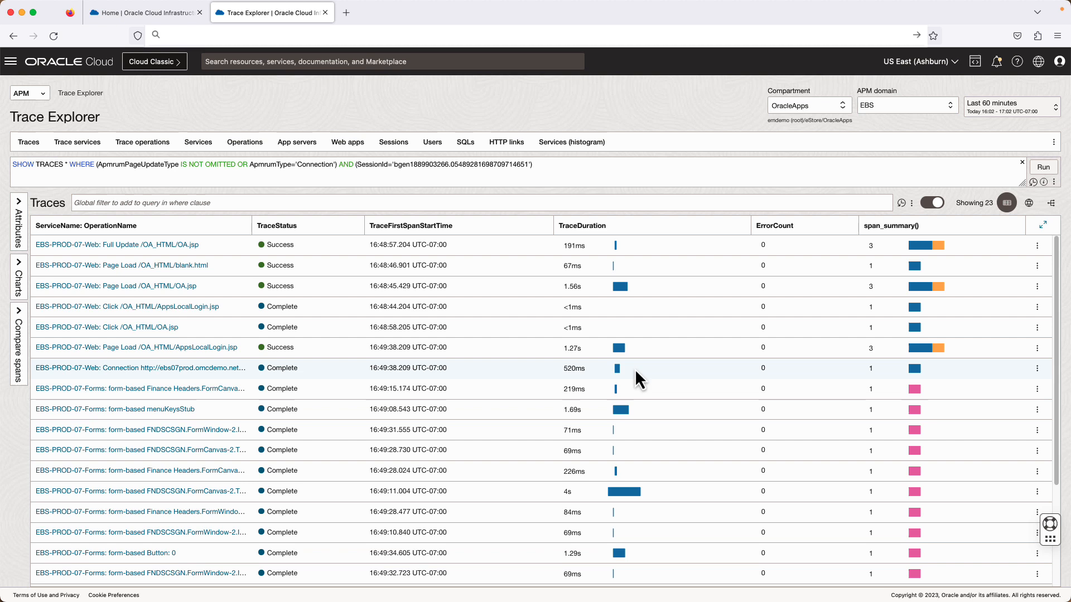
pyautogui.moveTo(536, 325)
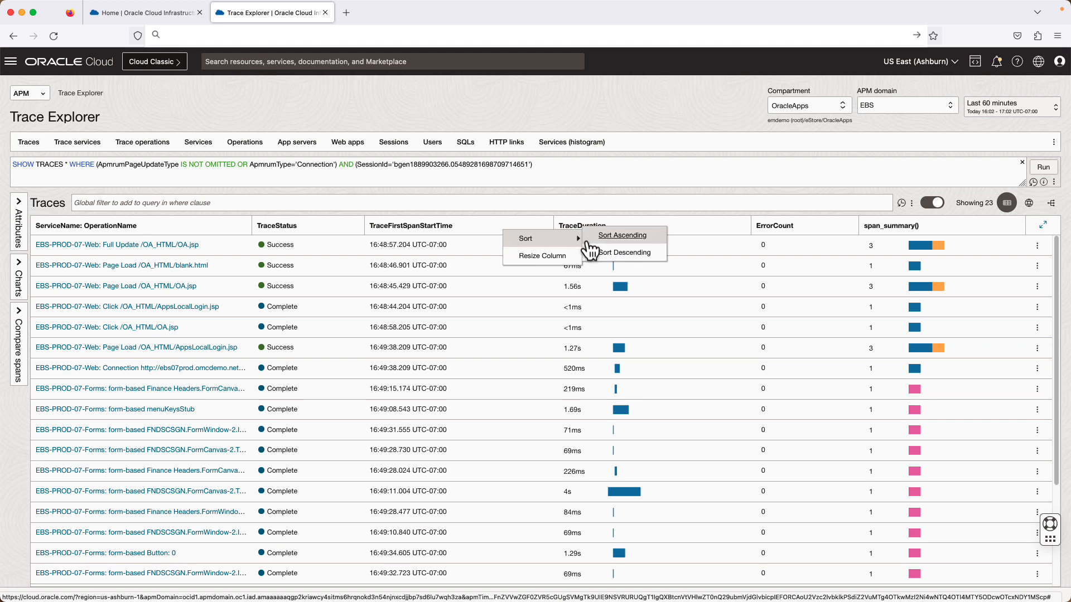
# - Sort the session's traces by start time ascending and scroll to the final login page load
pyautogui.click(622, 235)
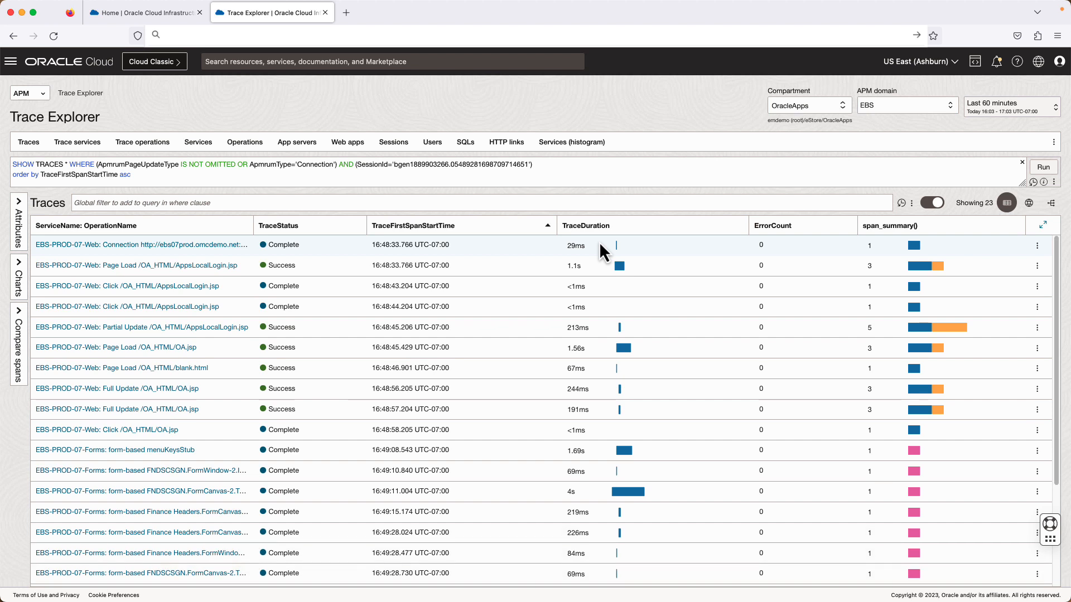
pyautogui.moveTo(222, 263)
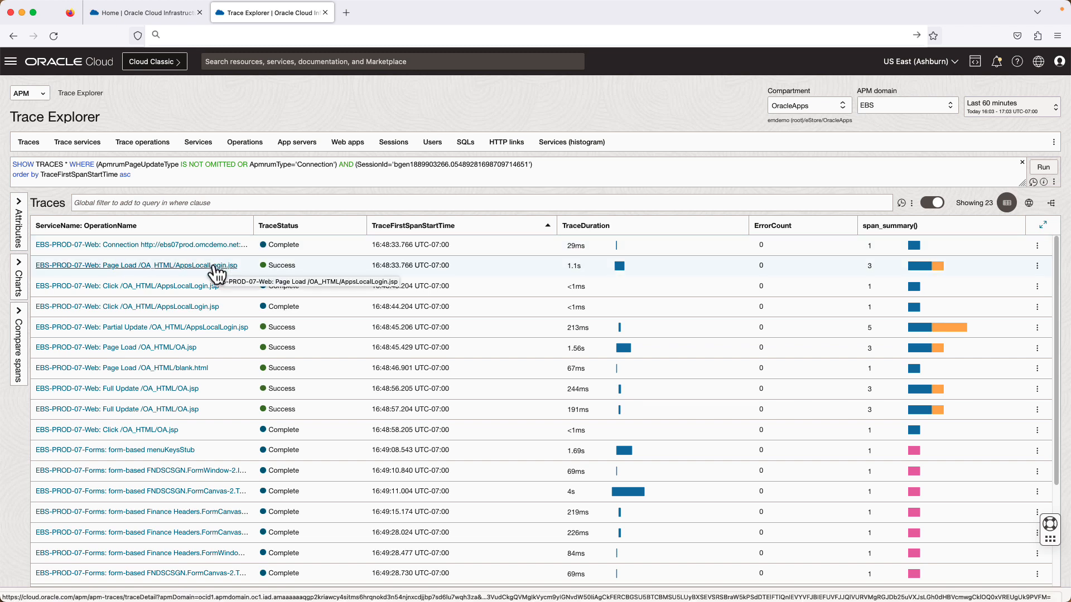
pyautogui.moveTo(926, 266)
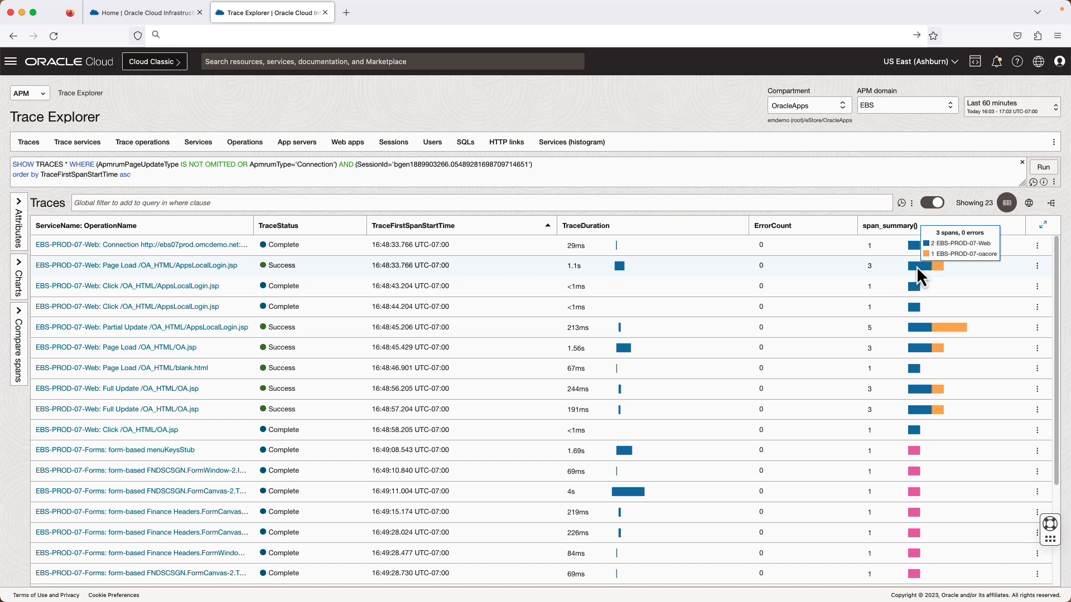
pyautogui.moveTo(621, 310)
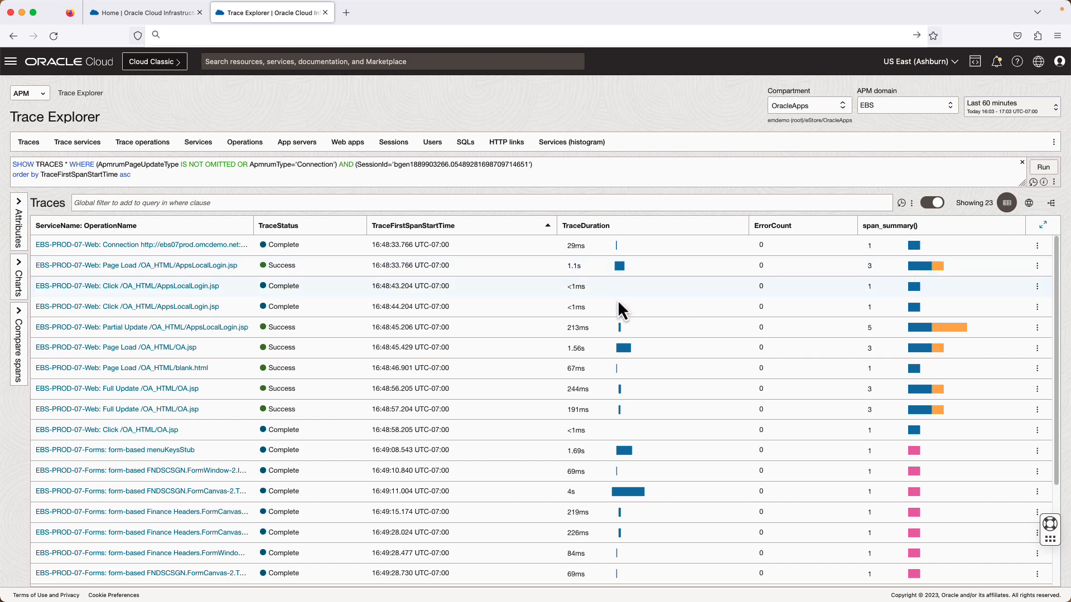
pyautogui.moveTo(167, 327)
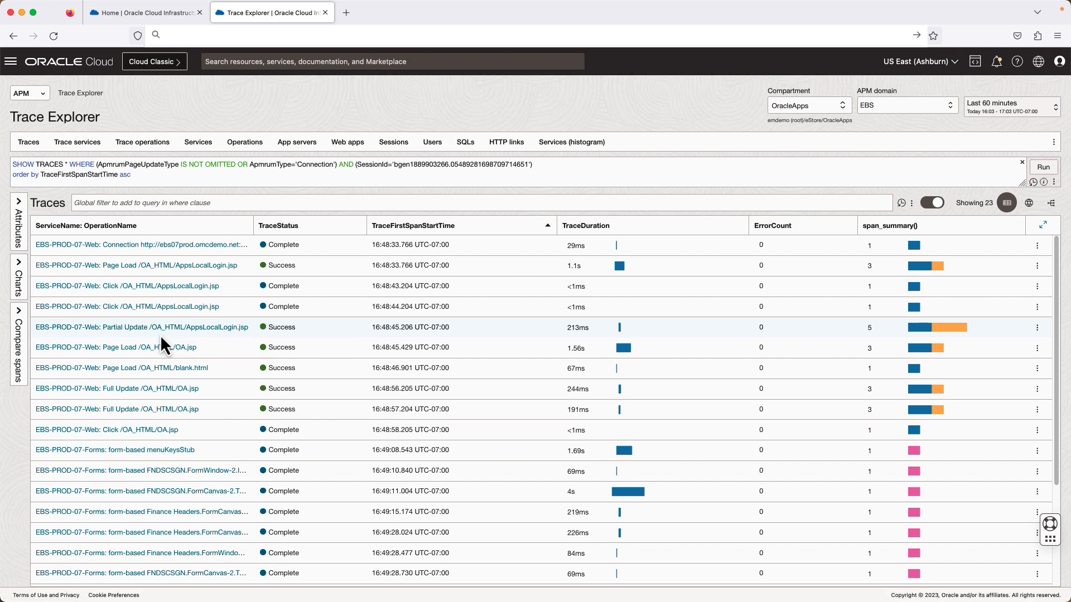
pyautogui.moveTo(185, 437)
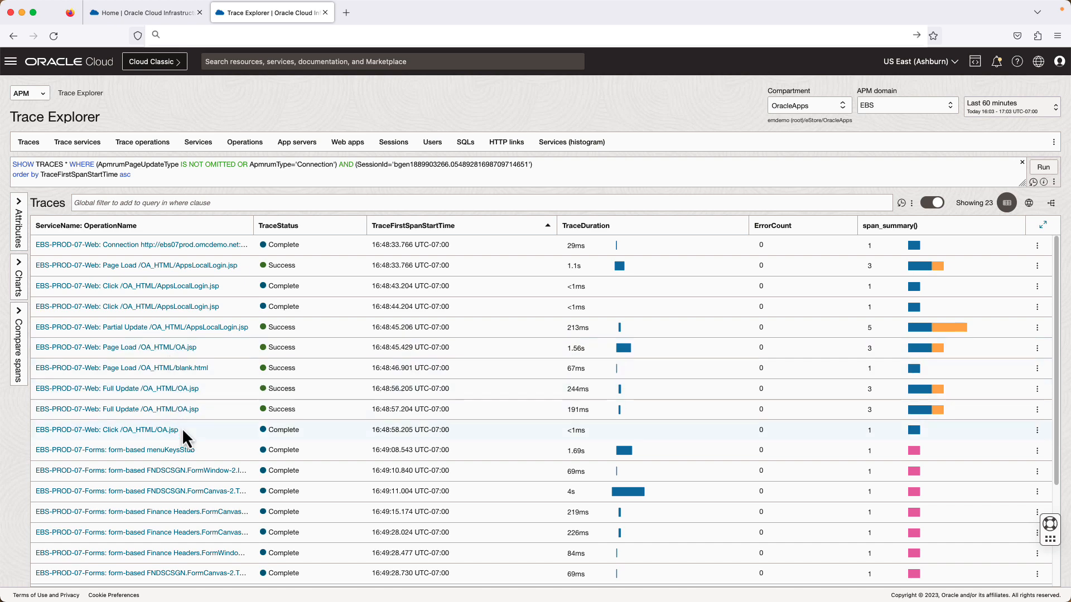
pyautogui.moveTo(914, 476)
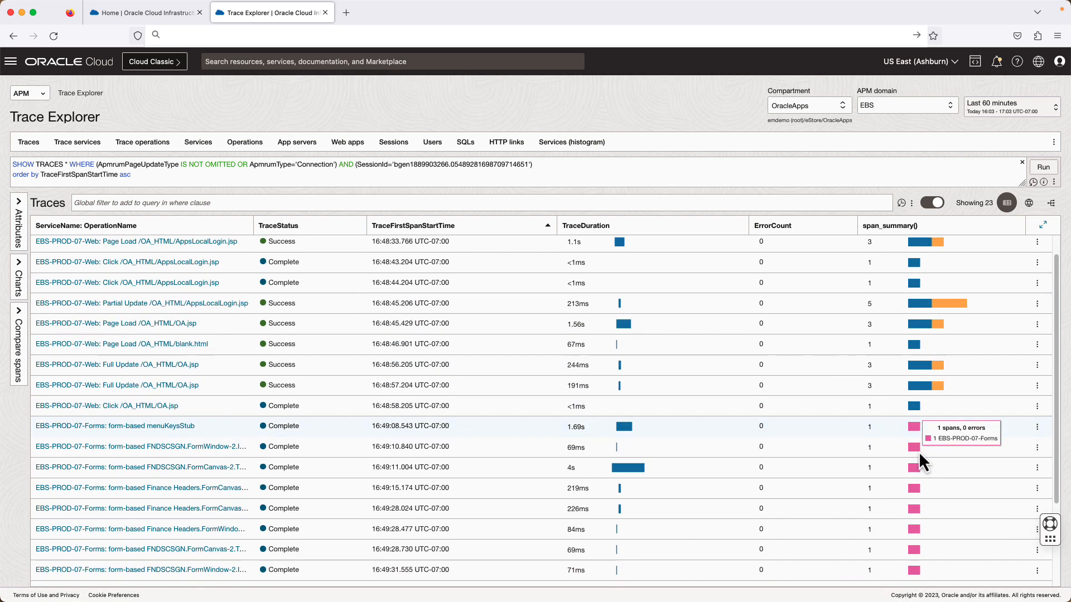
pyautogui.scroll(-3)
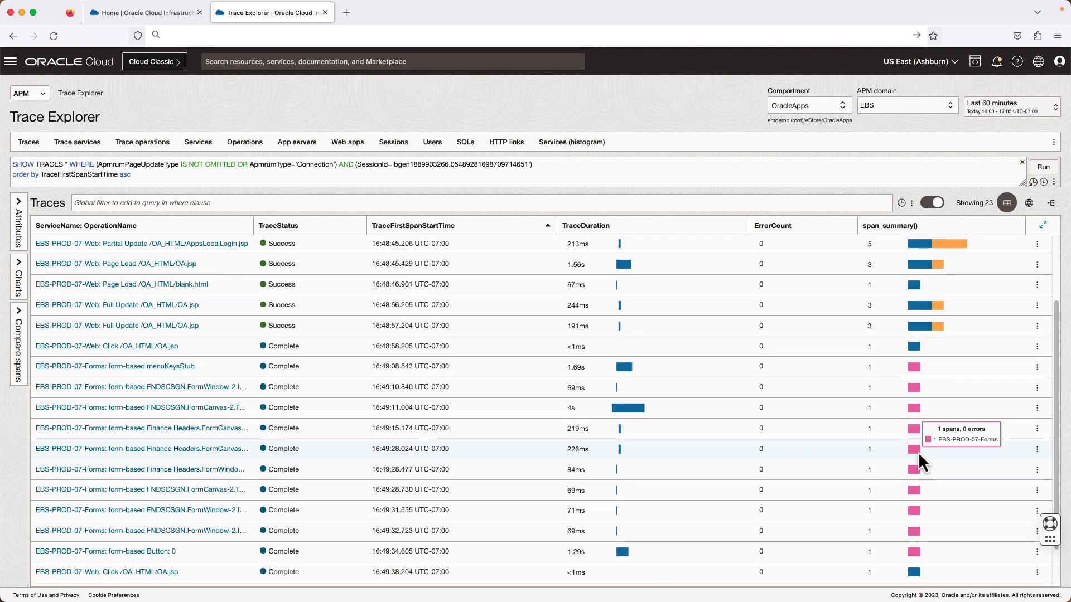
pyautogui.moveTo(242, 415)
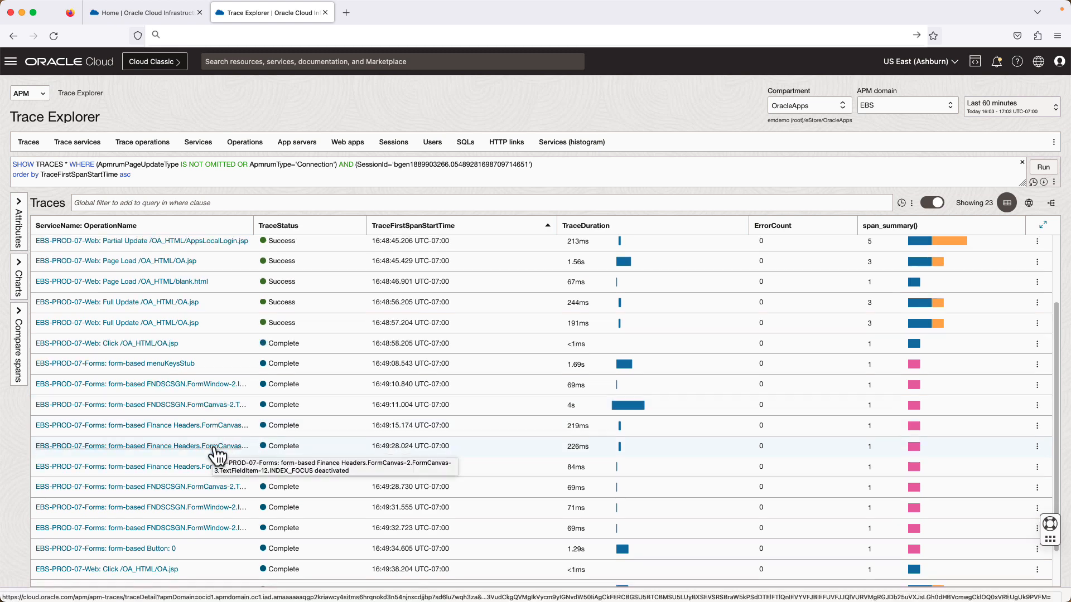
pyautogui.scroll(-3)
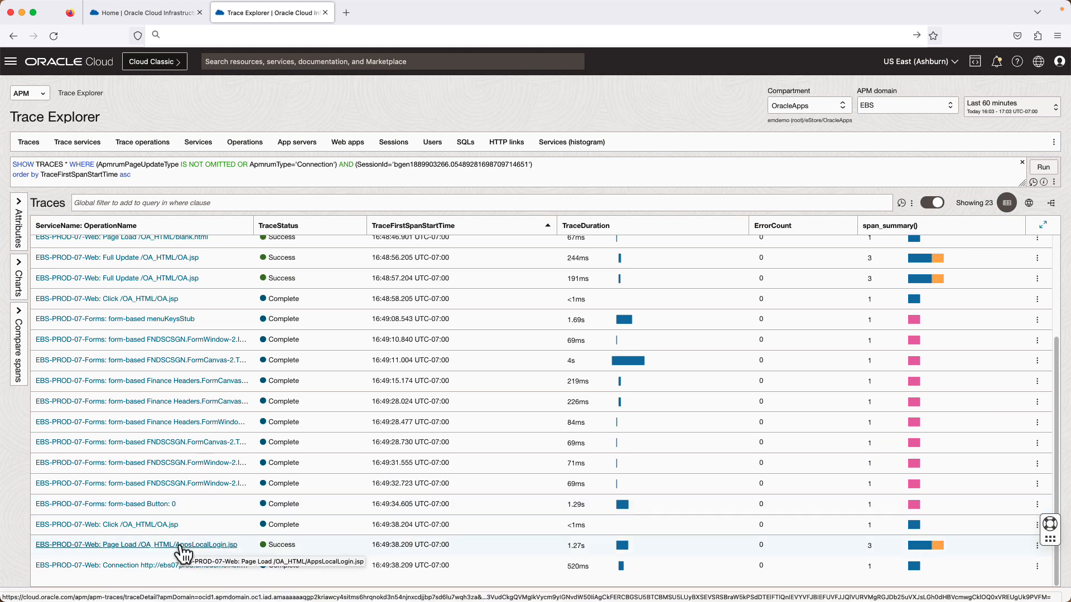
pyautogui.moveTo(189, 569)
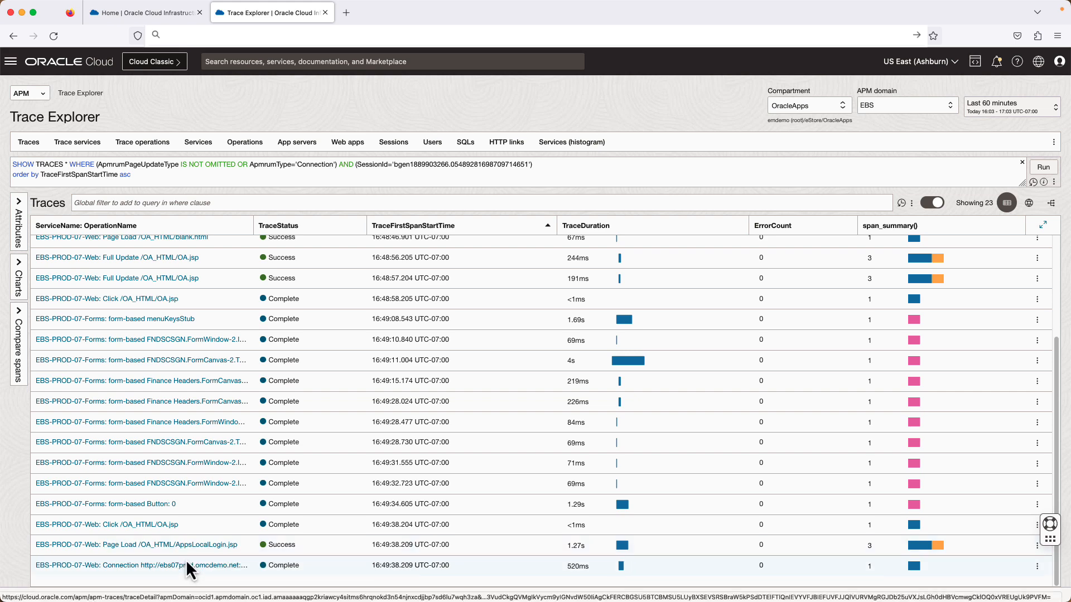
pyautogui.moveTo(298, 559)
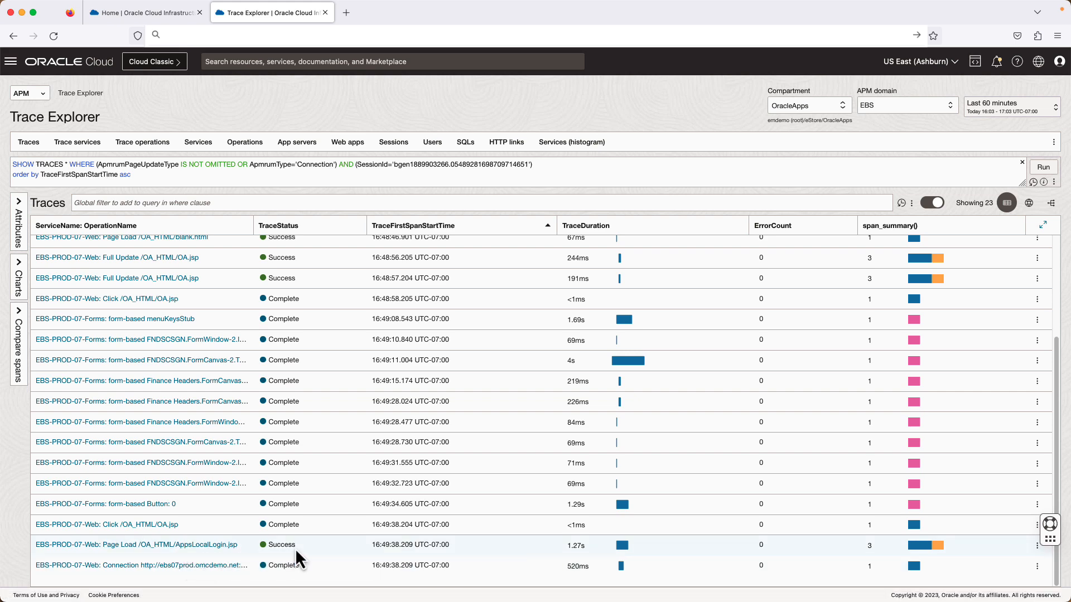
pyautogui.moveTo(630, 571)
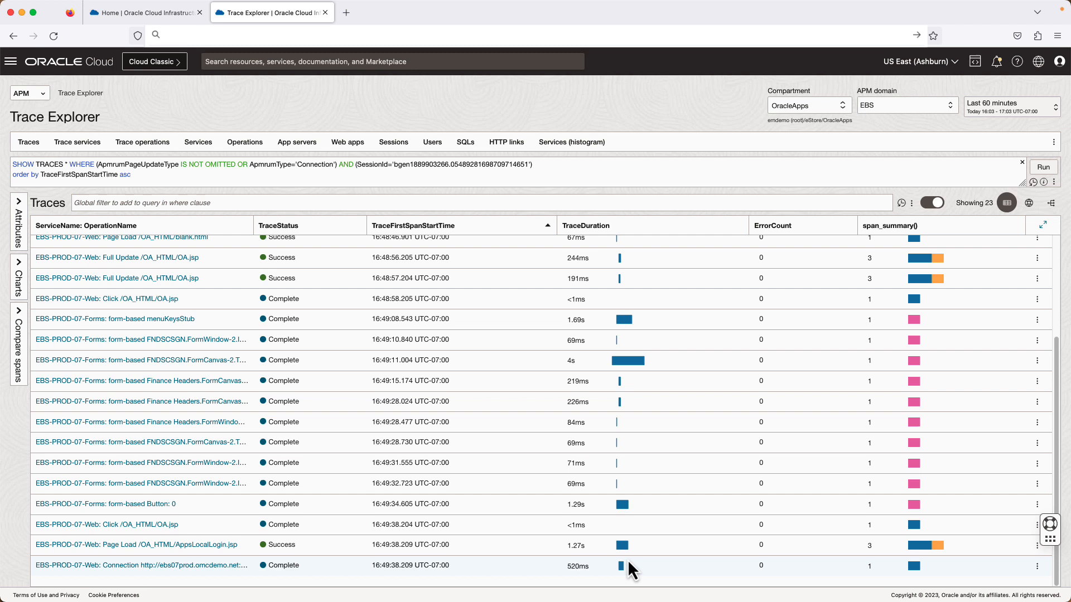
pyautogui.moveTo(645, 445)
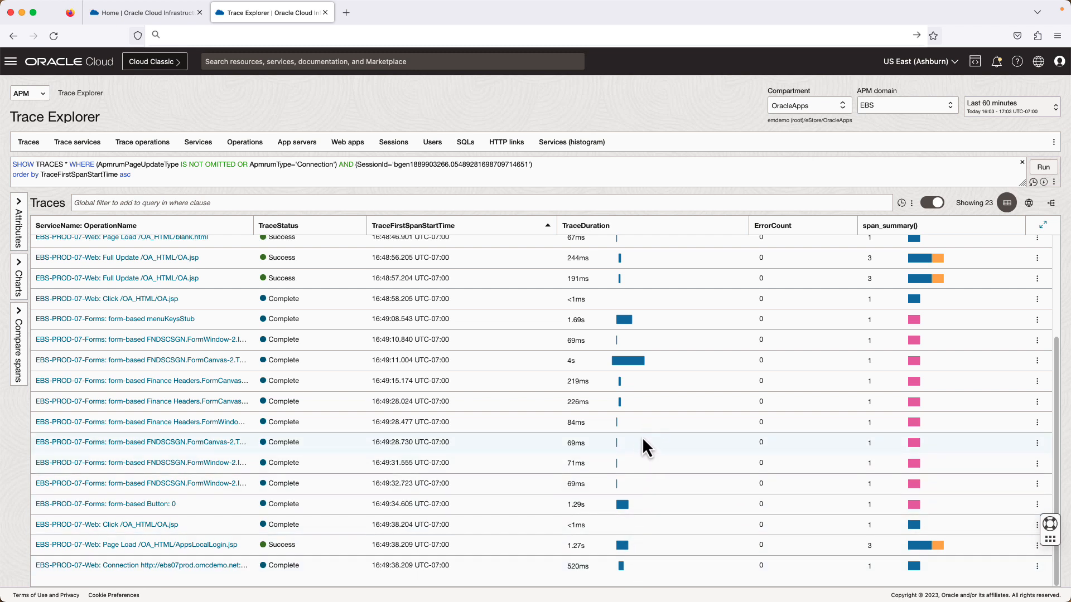
pyautogui.moveTo(641, 378)
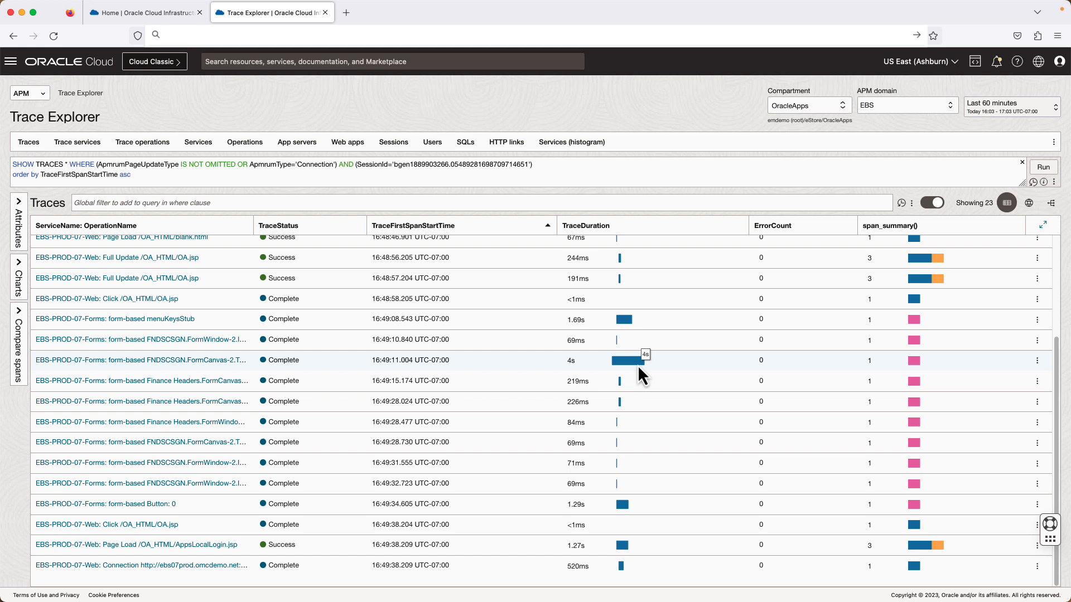
pyautogui.moveTo(581, 372)
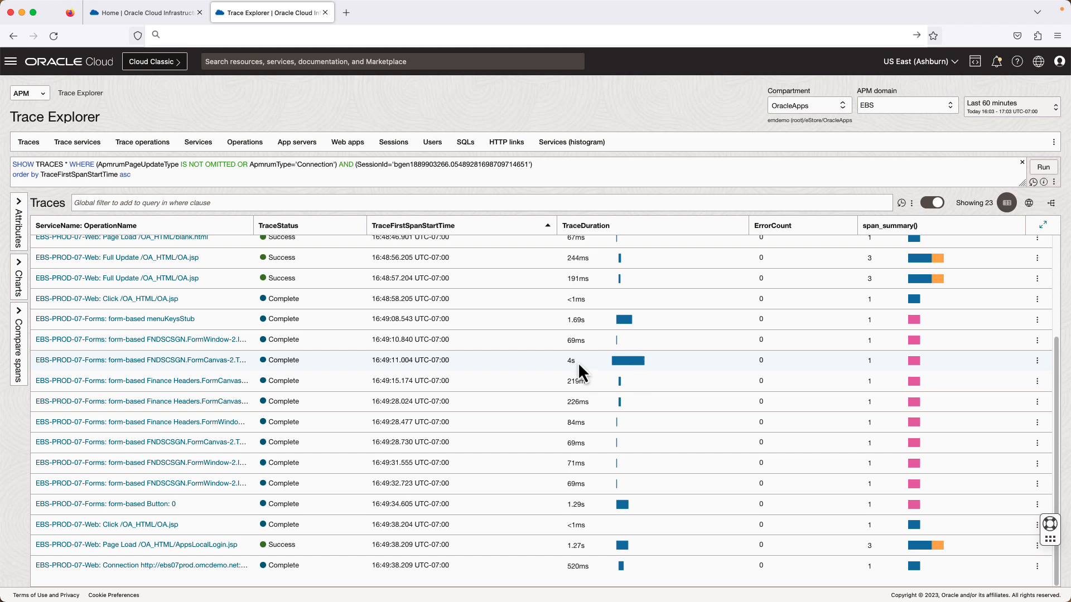
pyautogui.moveTo(341, 347)
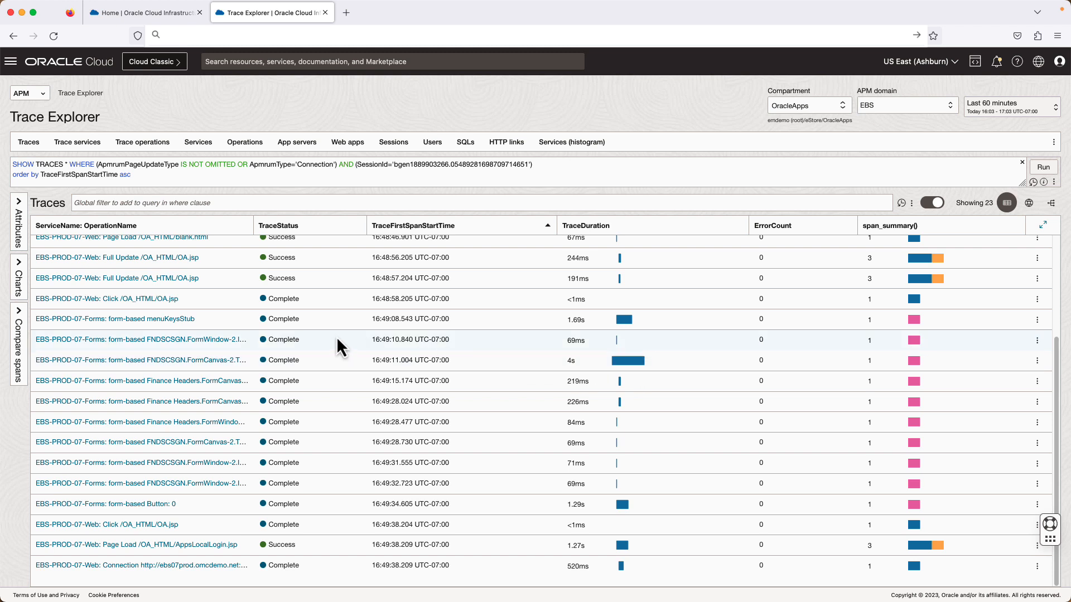
pyautogui.moveTo(995, 379)
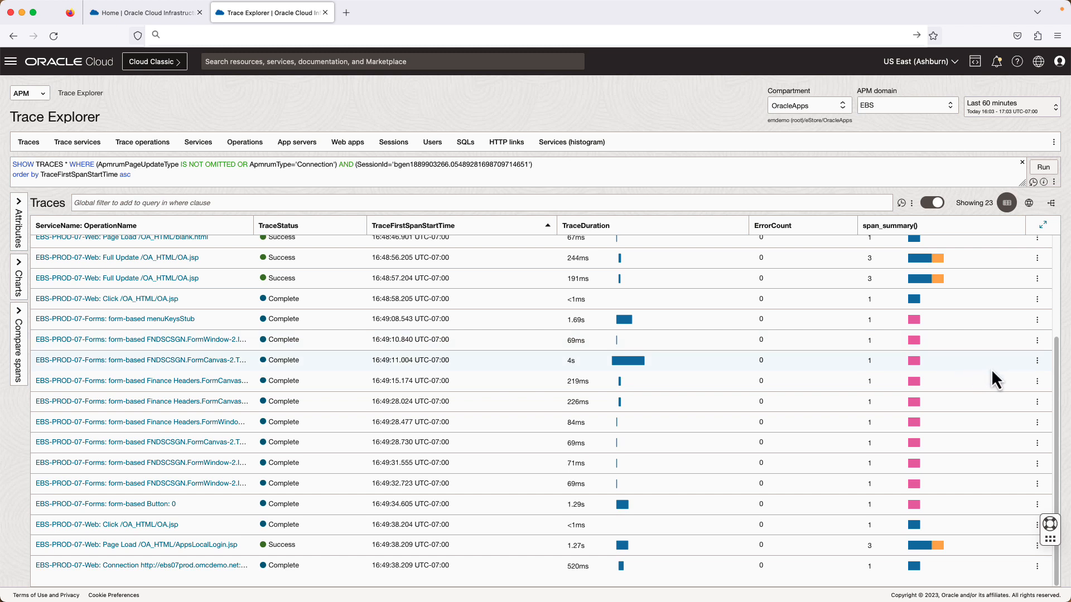
pyautogui.moveTo(1038, 375)
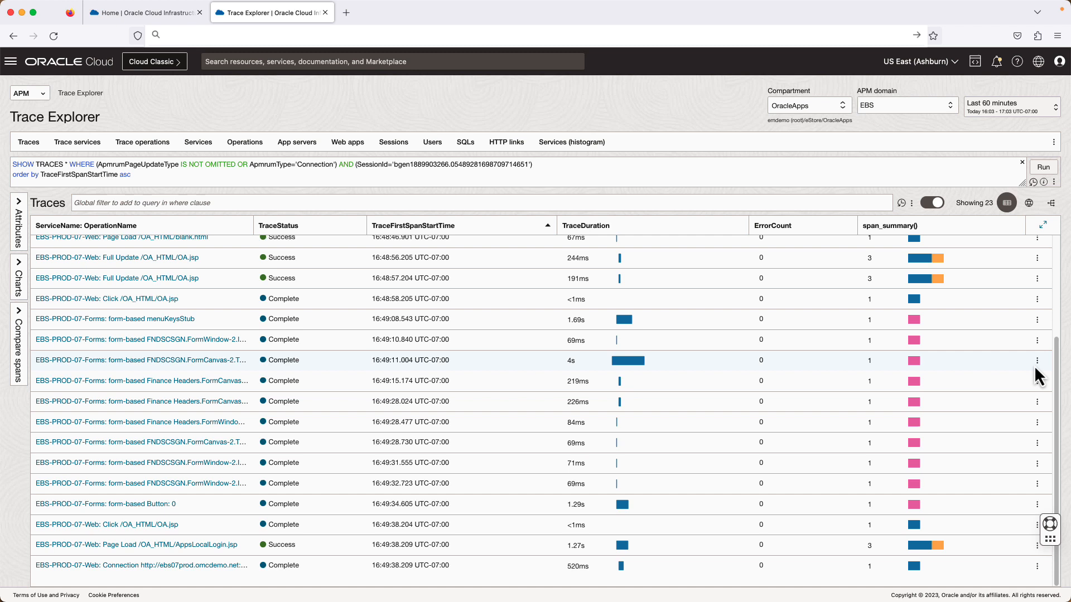
# - Show the root span of the 4-second FNDSCSGN FormCanvas trace
pyautogui.click(1037, 361)
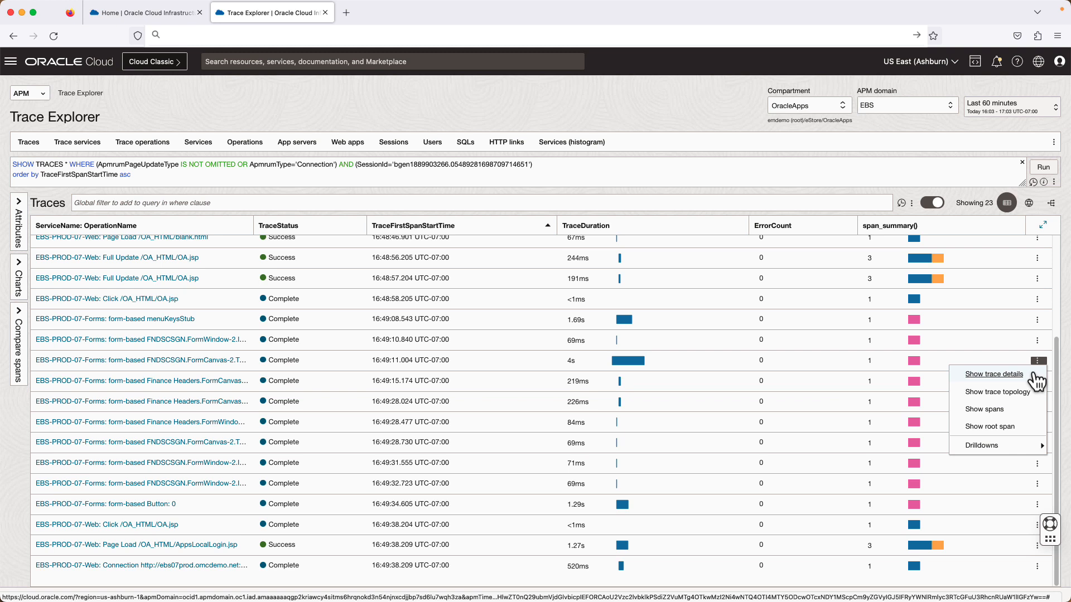
pyautogui.moveTo(1009, 435)
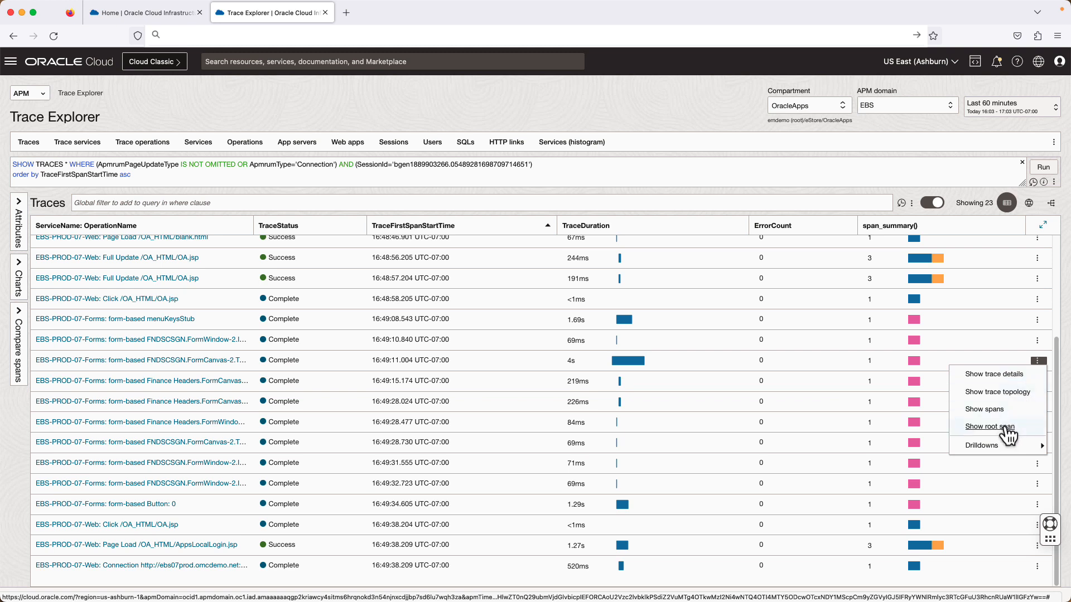
pyautogui.click(989, 426)
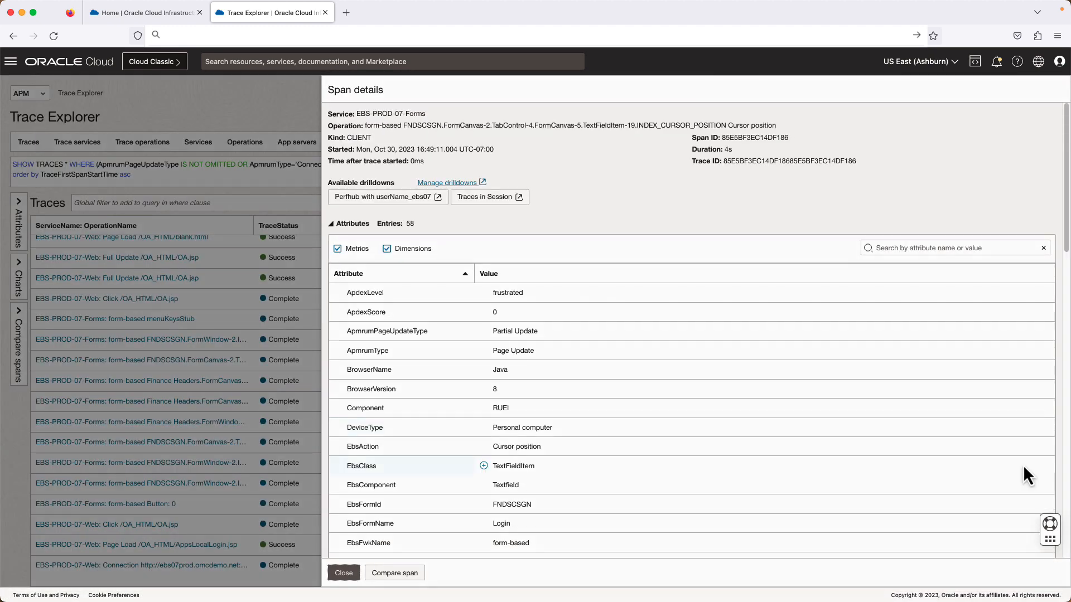
pyautogui.moveTo(959, 222)
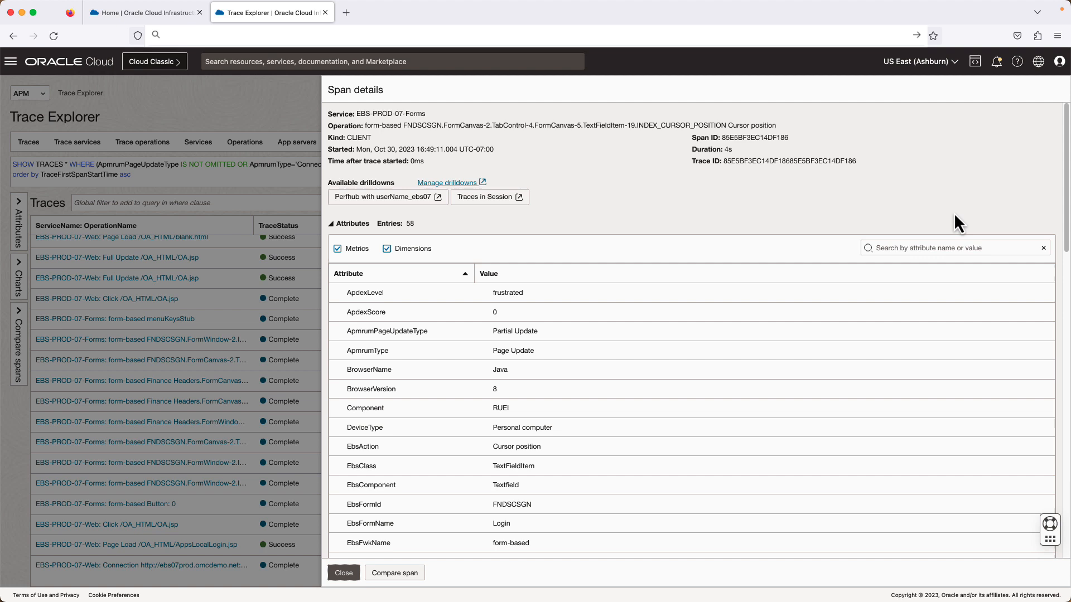
pyautogui.moveTo(794, 271)
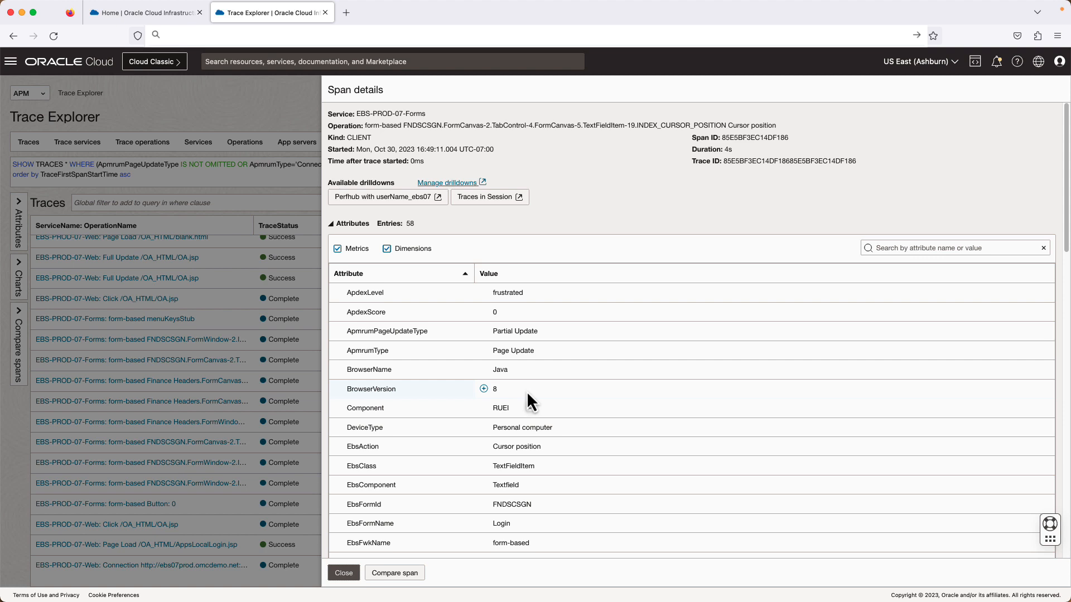
# - Review EbsFormName and EbsHierarchy attributes in span details, then close the details
pyautogui.scroll(-3)
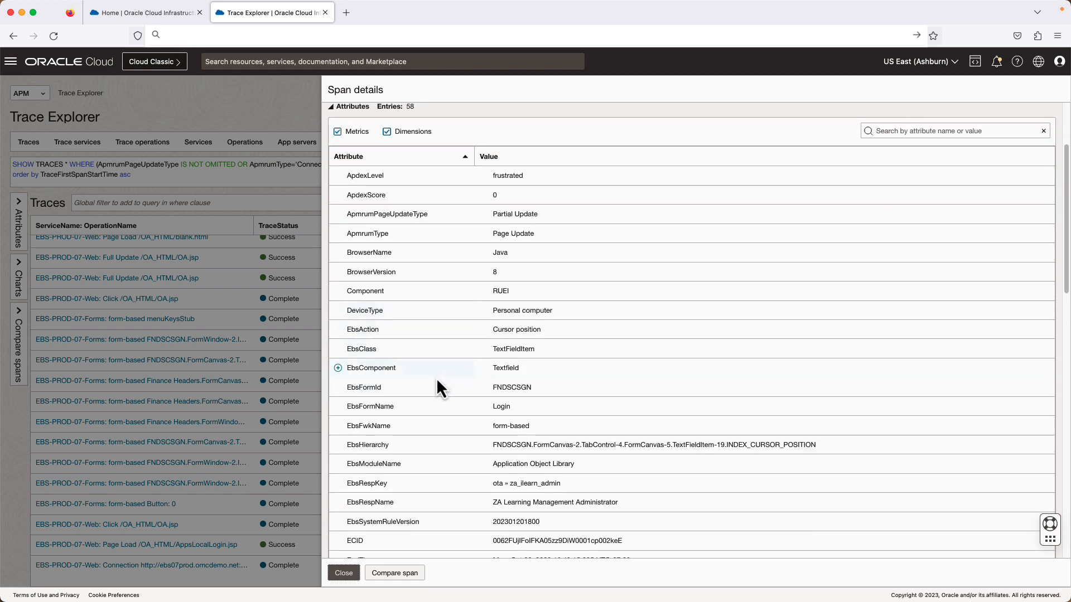
pyautogui.moveTo(423, 453)
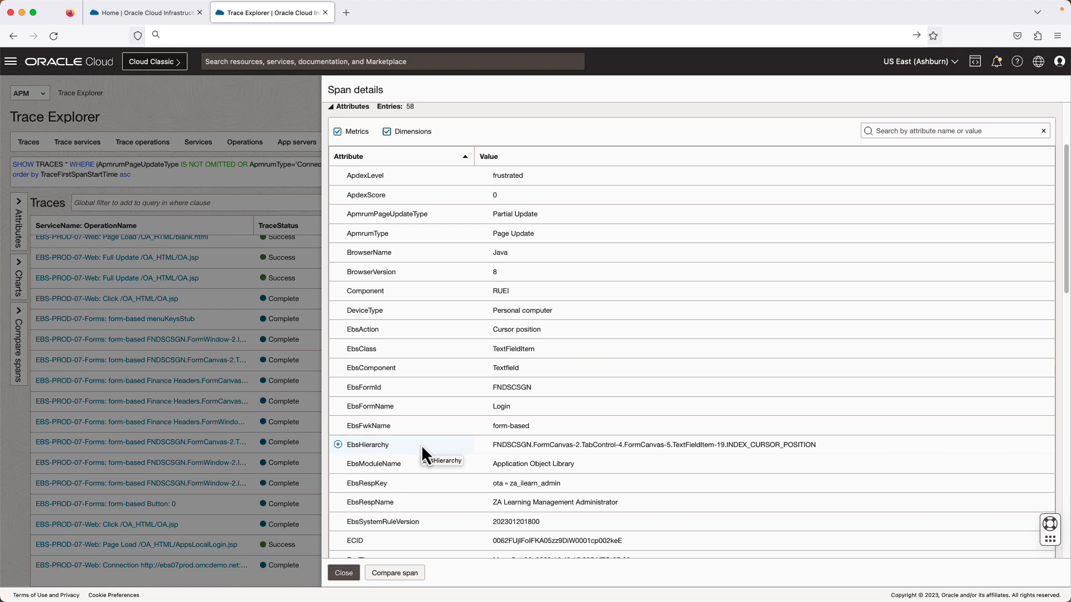
pyautogui.moveTo(426, 463)
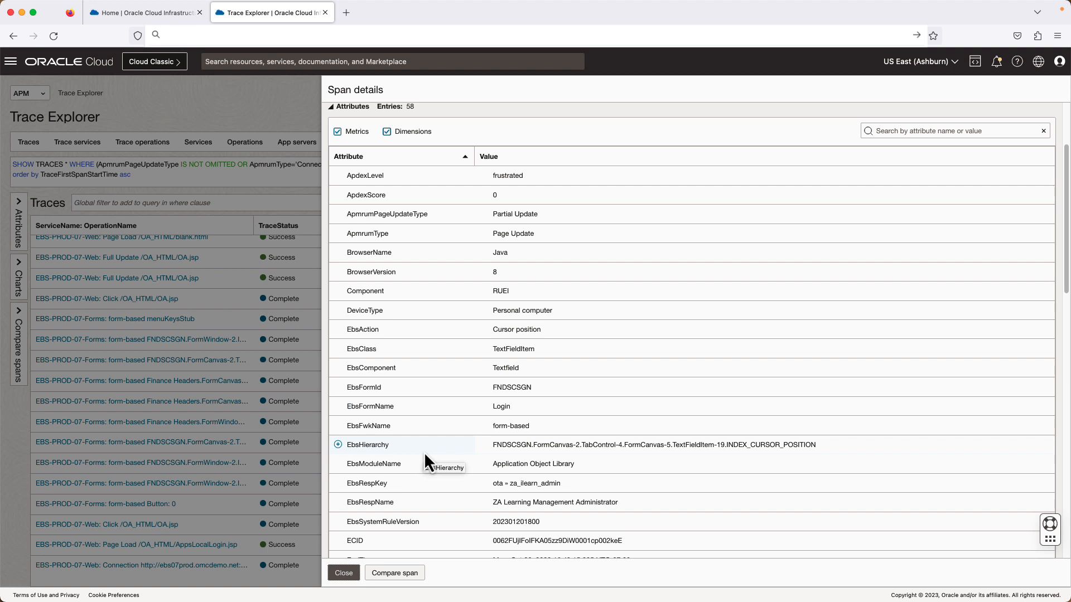
pyautogui.moveTo(344, 589)
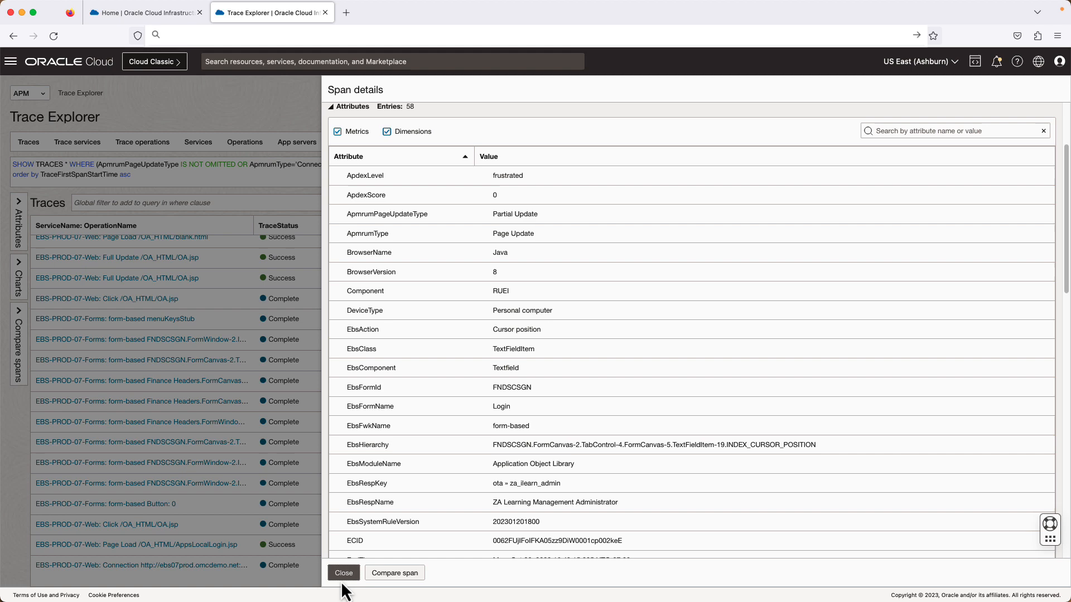
pyautogui.click(344, 572)
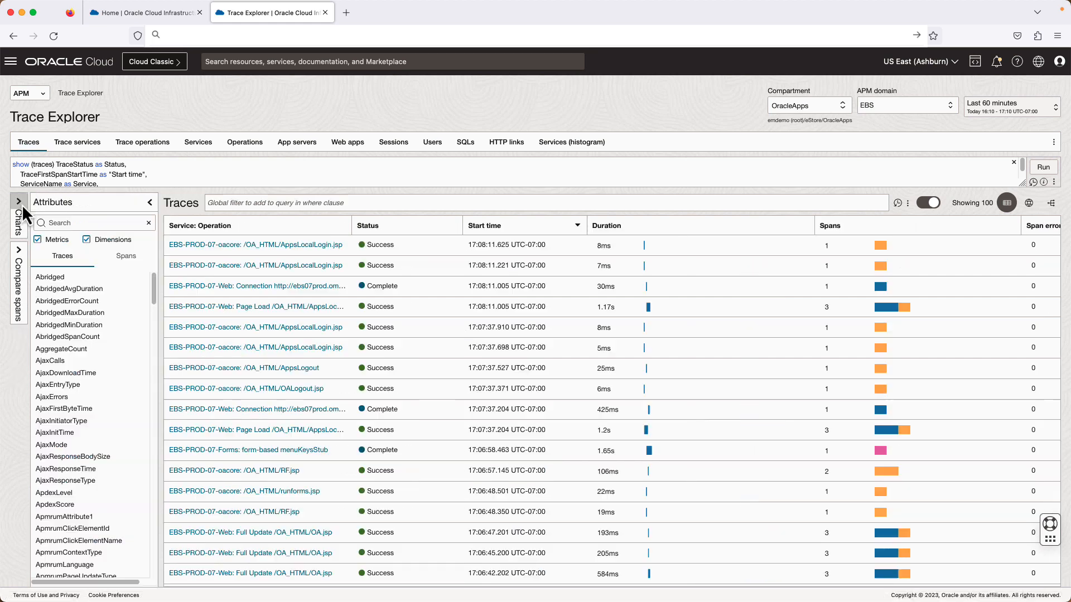
# - Search attributes for 'ebs' and pick the Run Reports EbsFormName value
pyautogui.write('ebs')
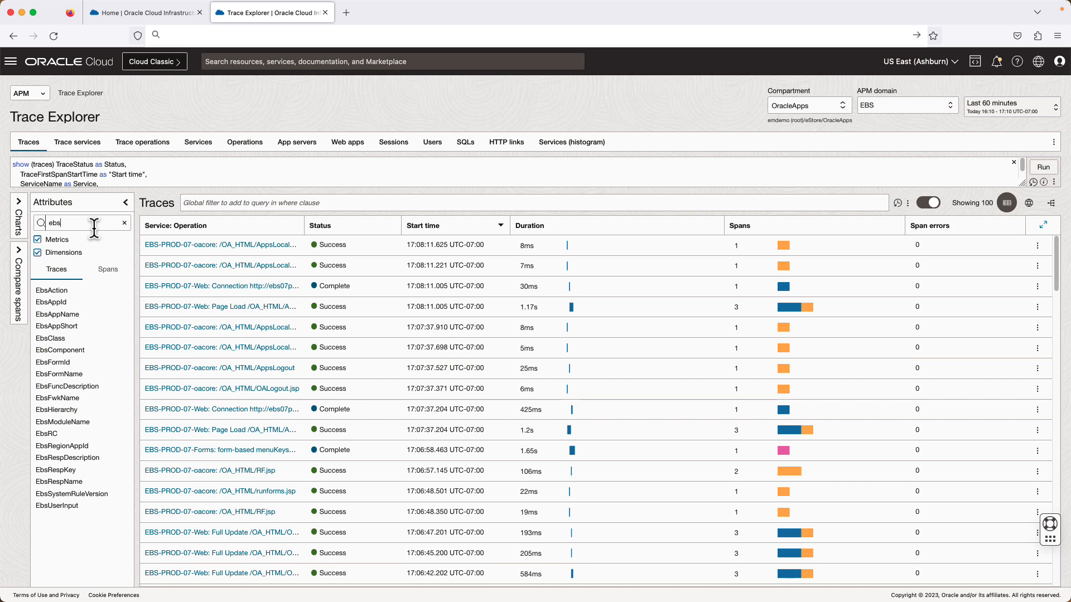
pyautogui.moveTo(67, 386)
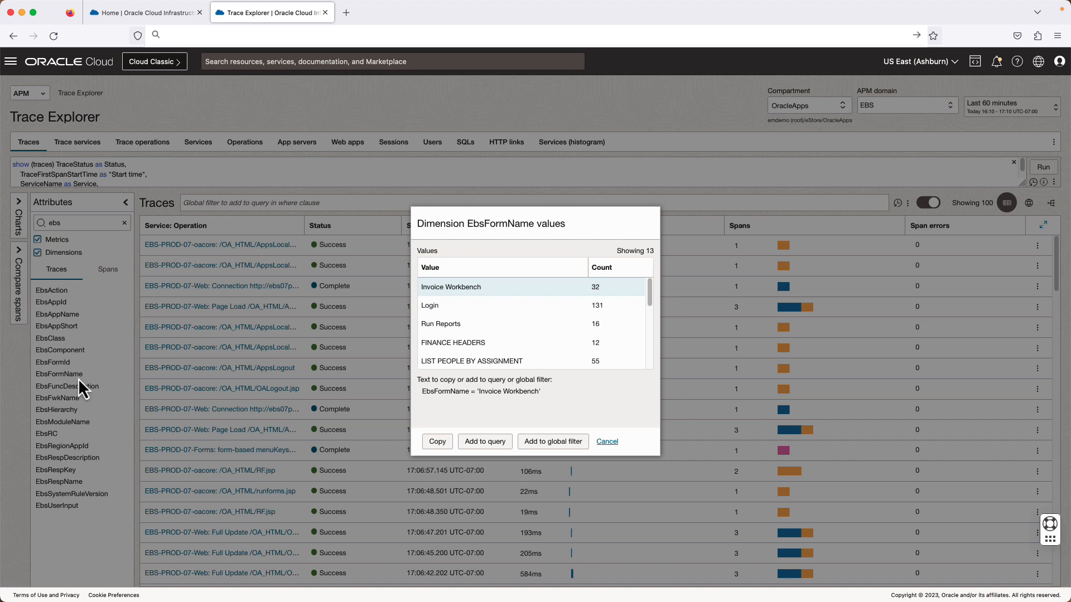
pyautogui.moveTo(444, 339)
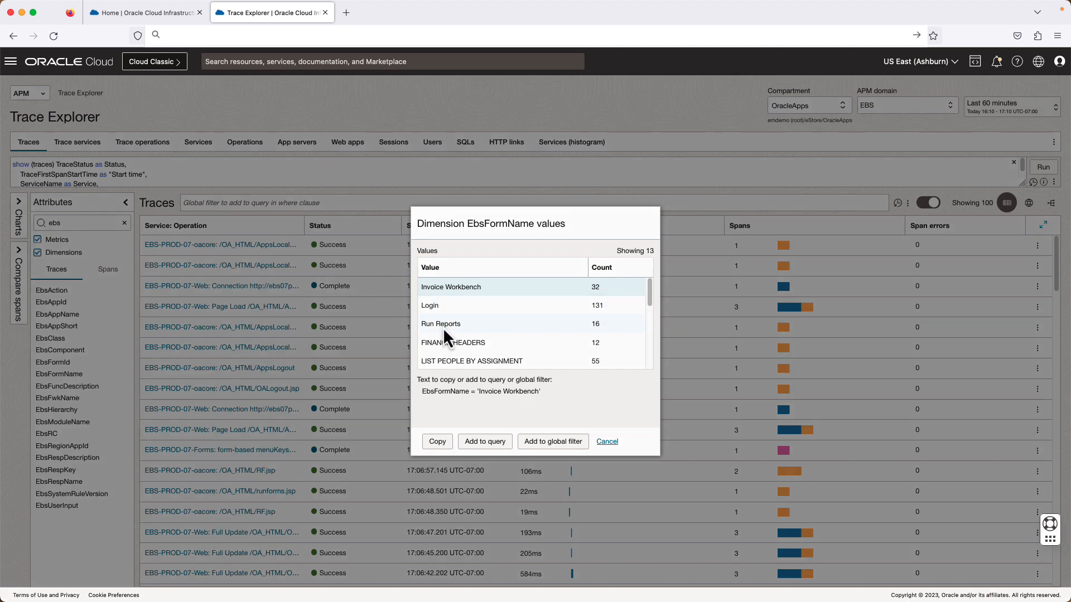
pyautogui.click(484, 441)
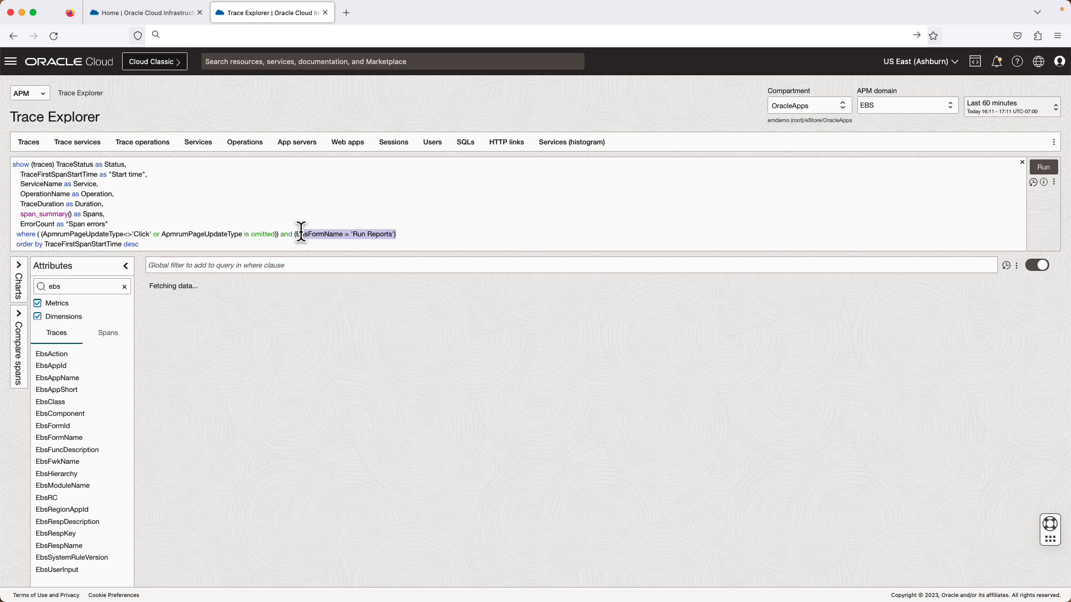
# - Add EbsFormName = 'Run Reports' to the query, returning 16 FNDRSRUN traces
pyautogui.click(1043, 167)
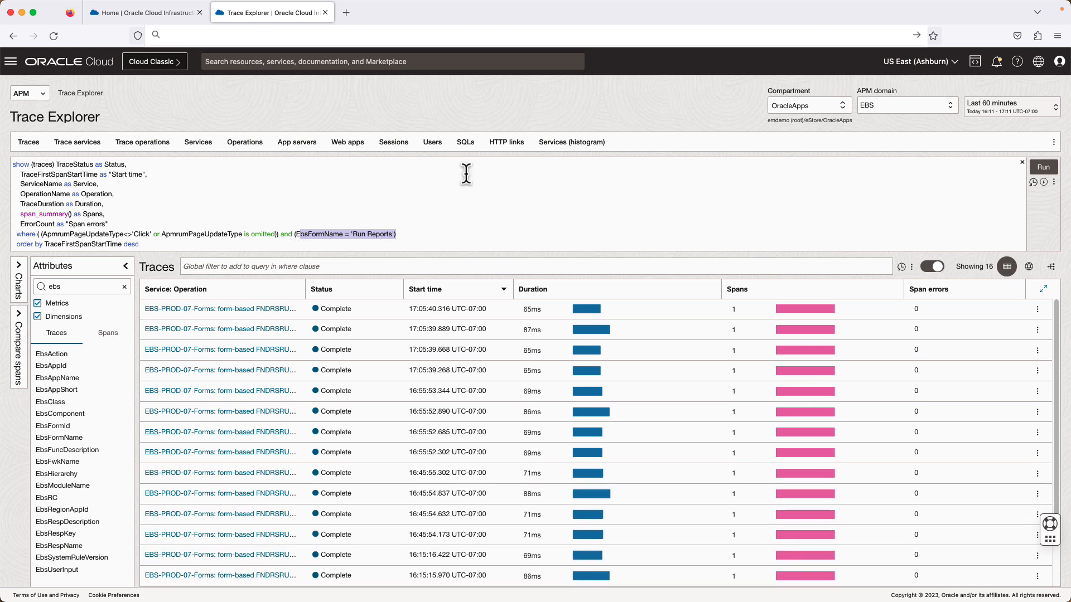
pyautogui.moveTo(273, 317)
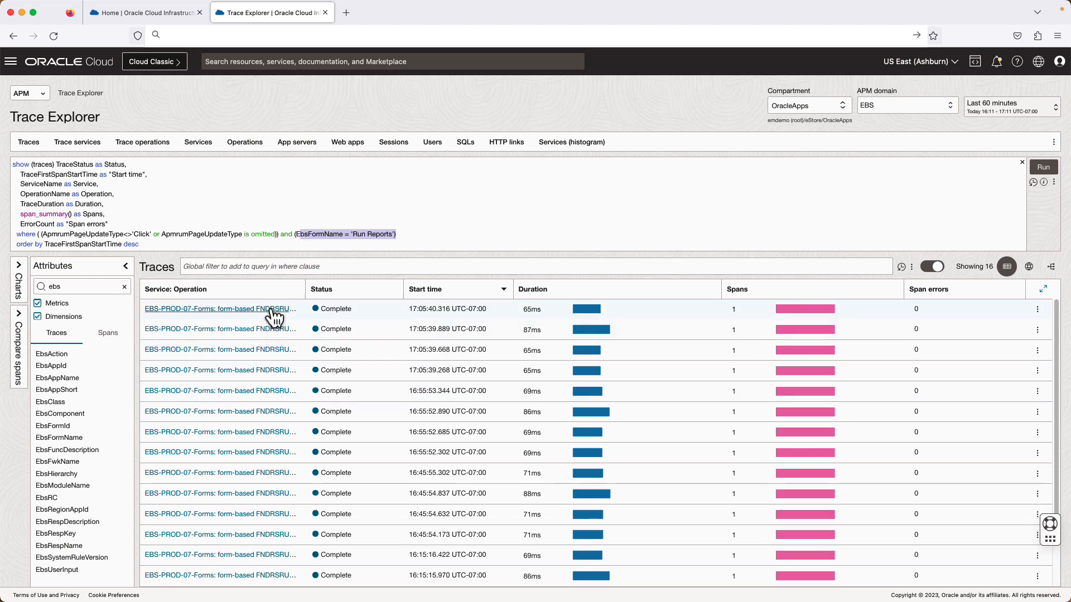
pyautogui.moveTo(363, 326)
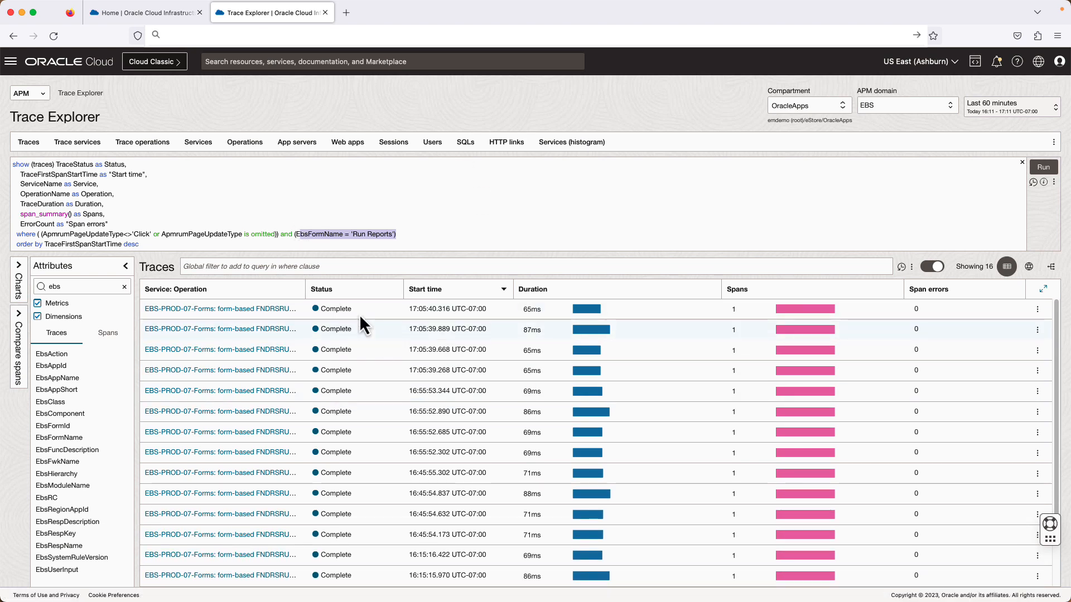